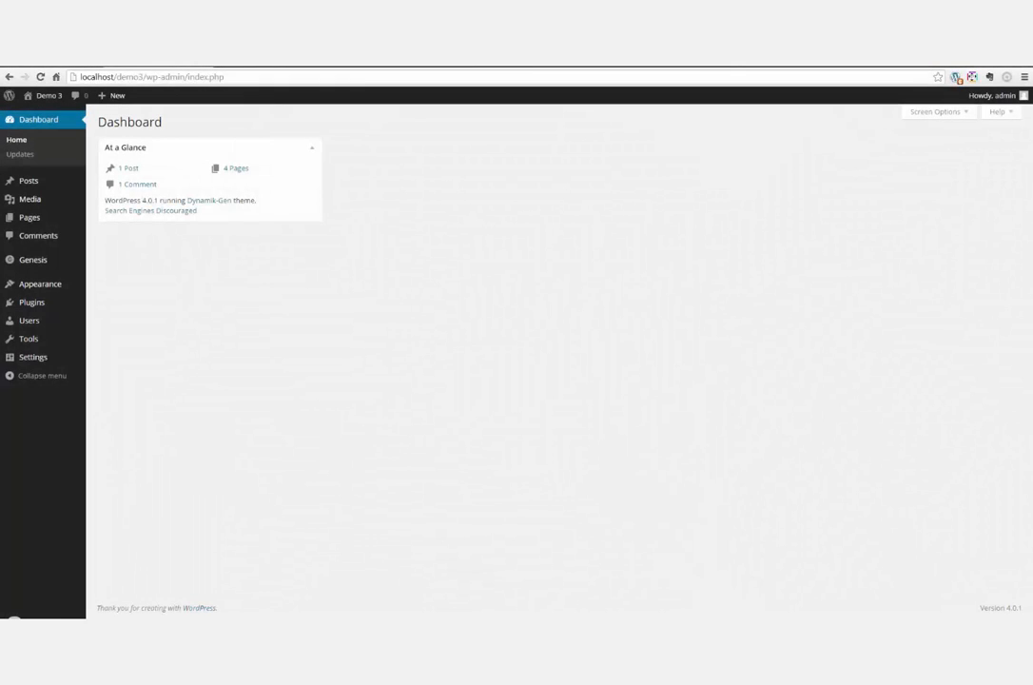
mouse_move(683, 451)
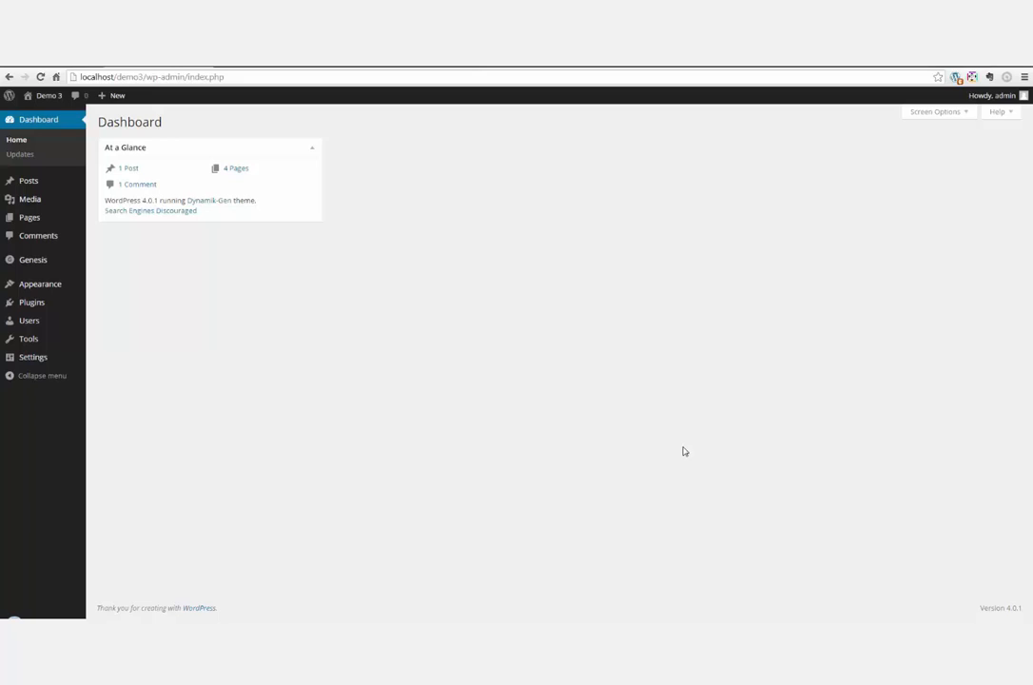
mouse_move(548, 438)
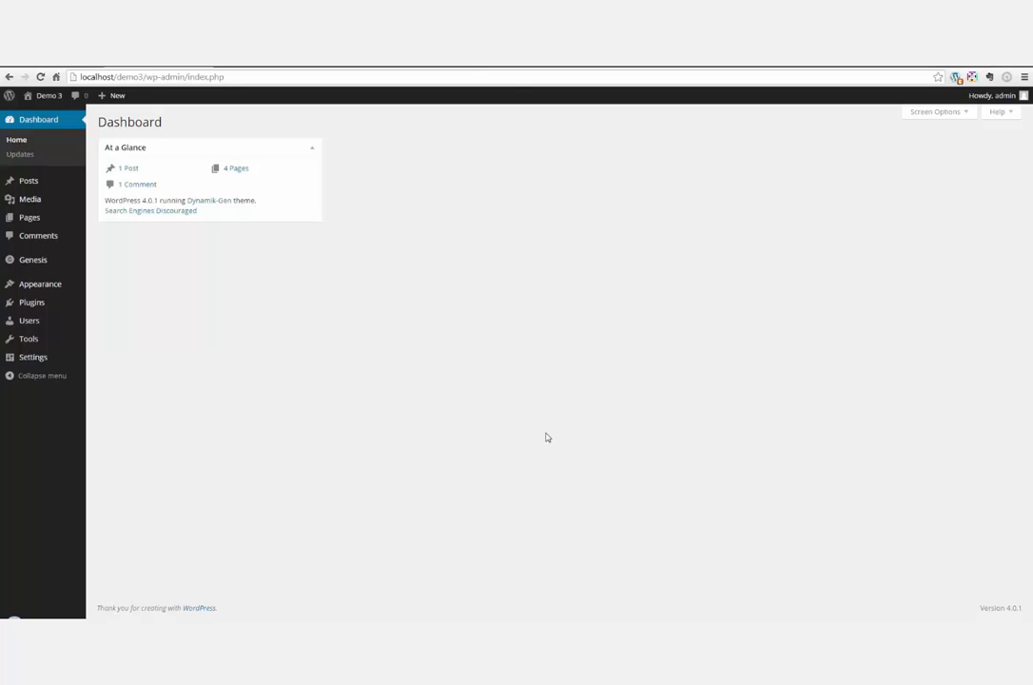
mouse_move(466, 429)
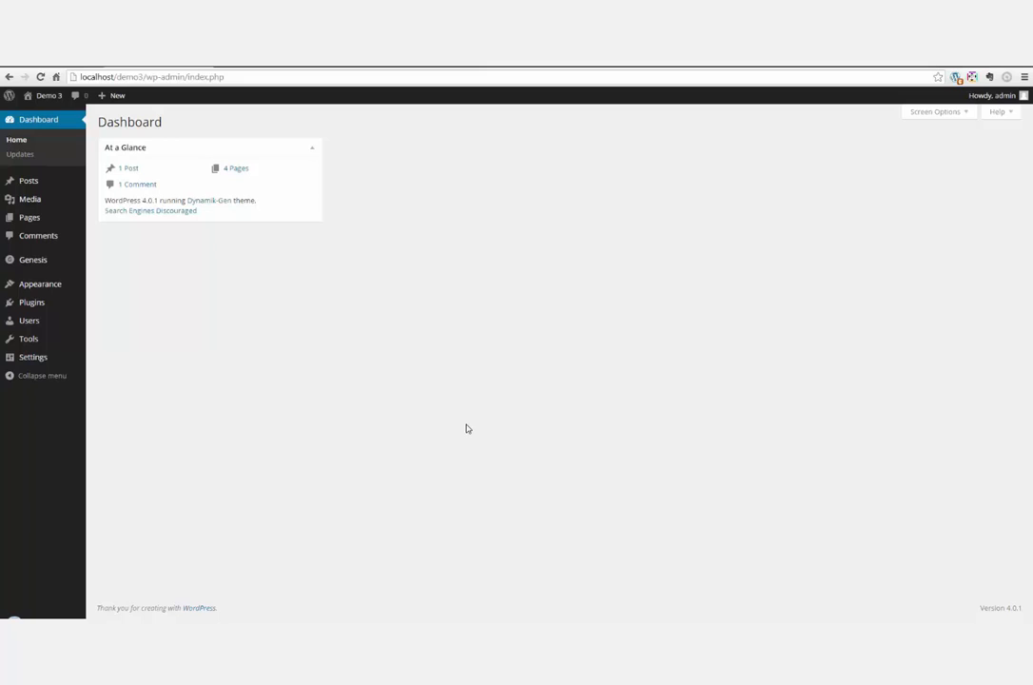
mouse_move(369, 462)
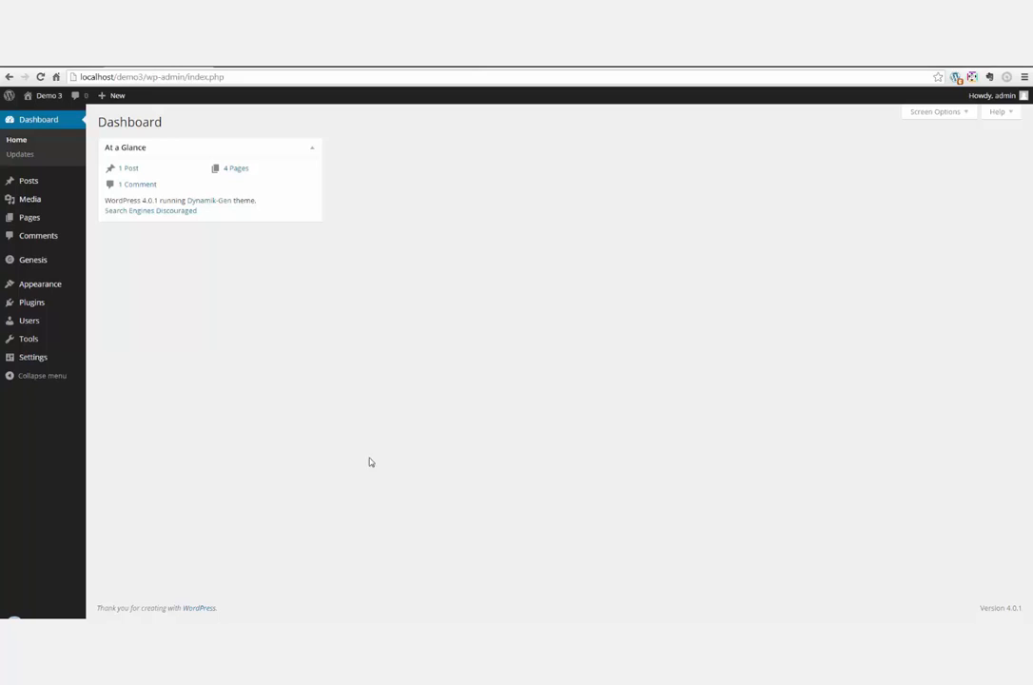
mouse_move(354, 430)
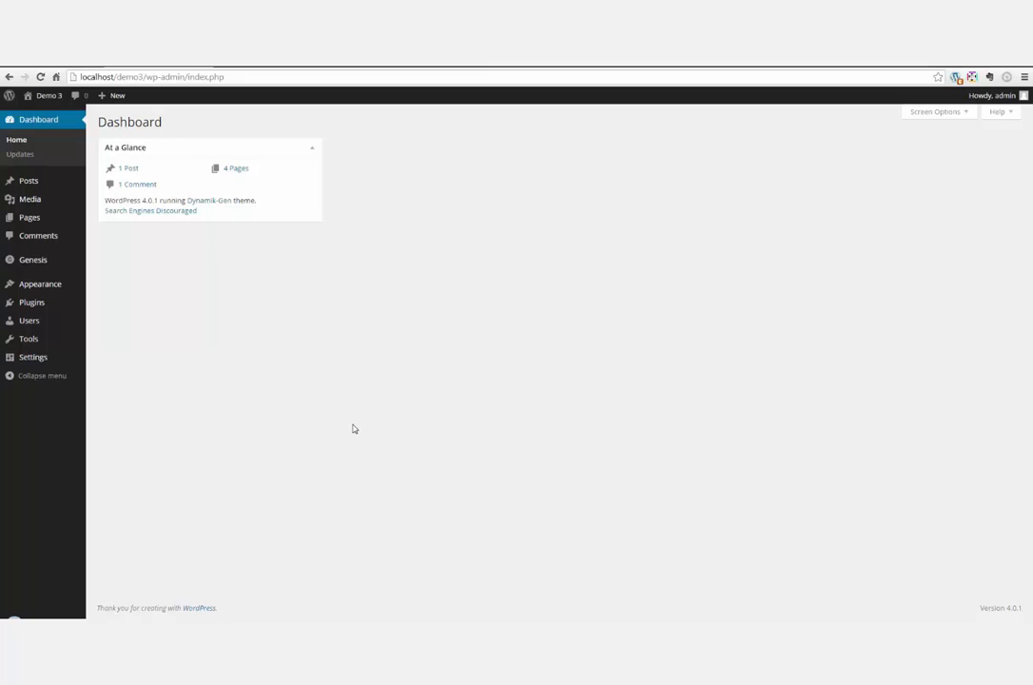
mouse_move(322, 383)
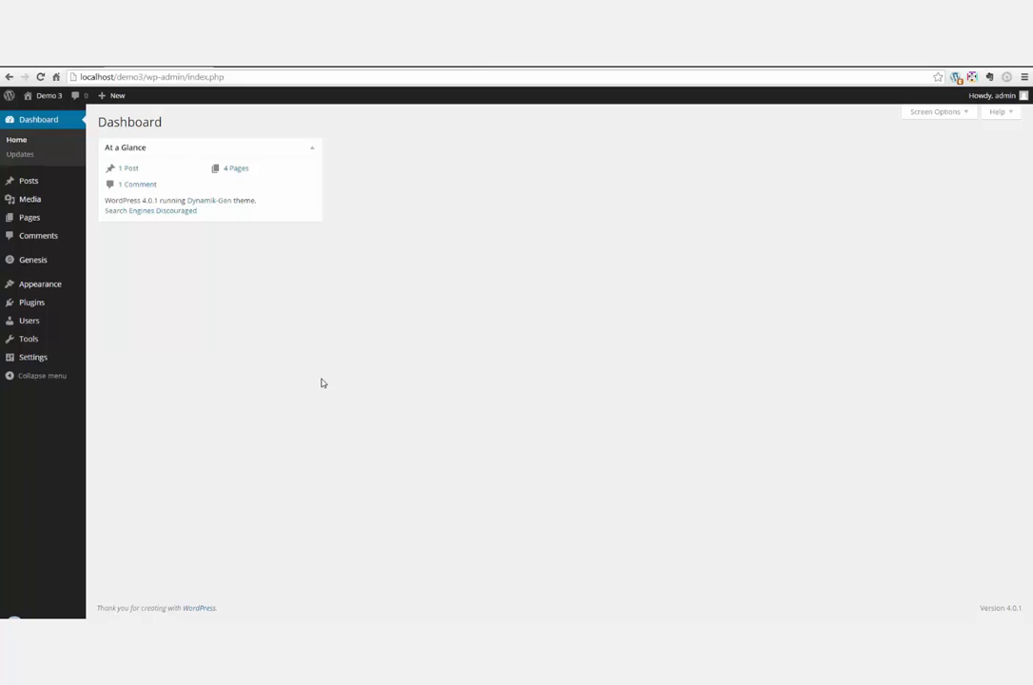
- View the Pages list, then the Reading settings confirming Home as the static front page
click(29, 217)
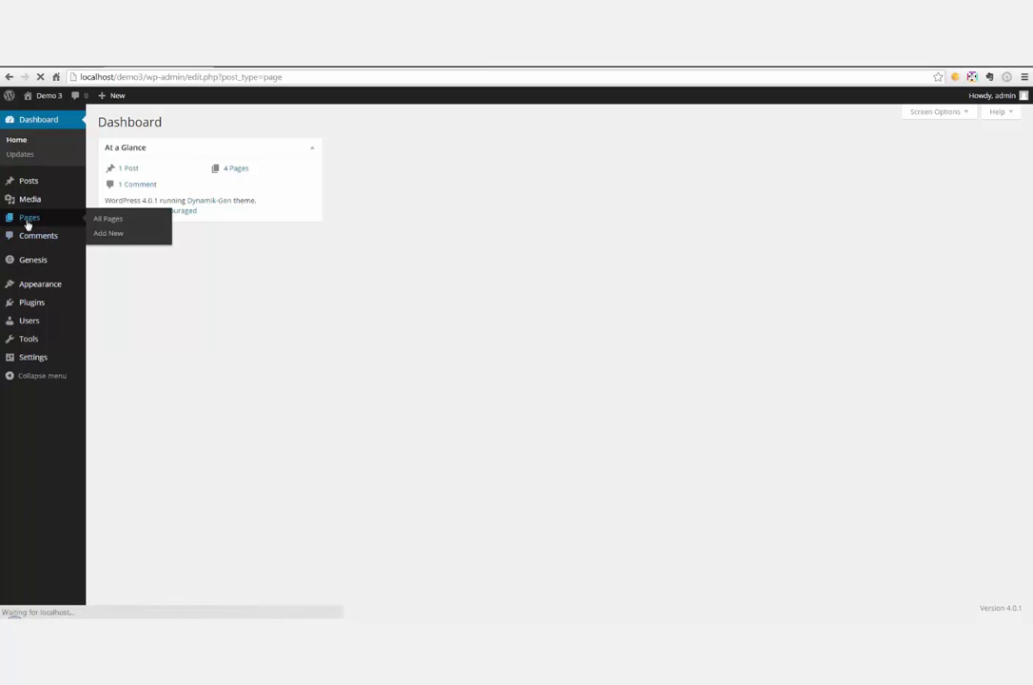
click(109, 219)
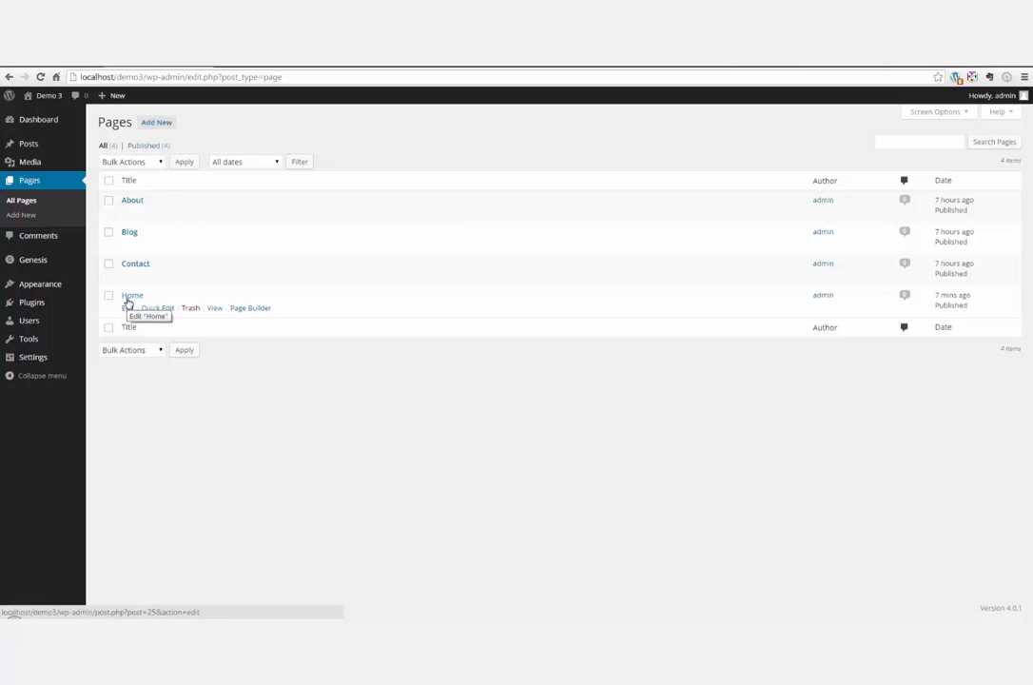
click(32, 358)
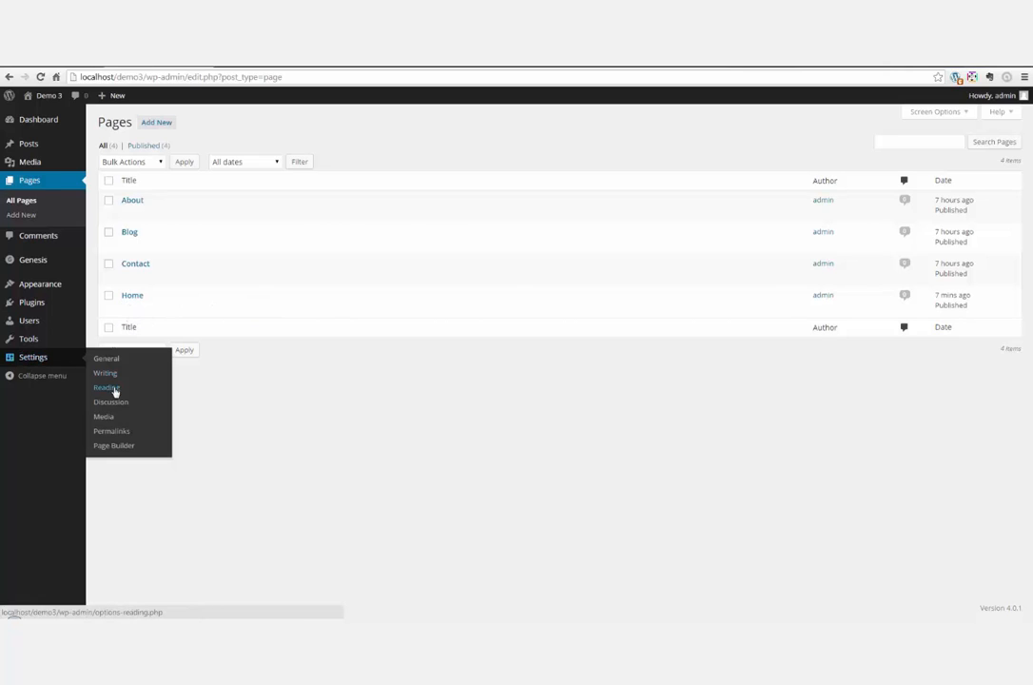
click(107, 388)
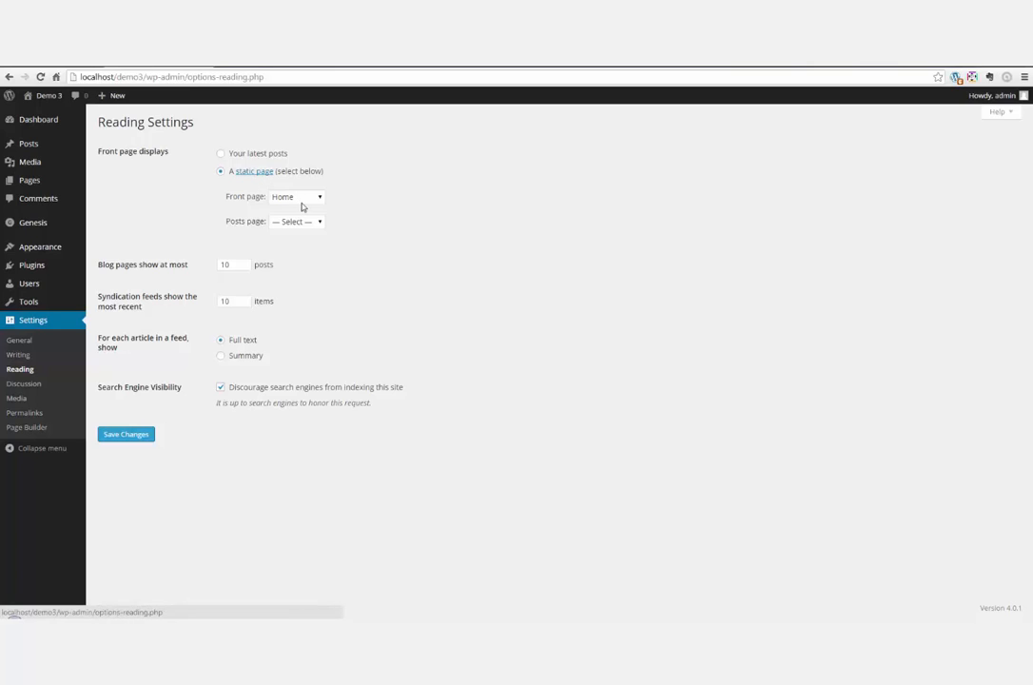
mouse_move(144, 461)
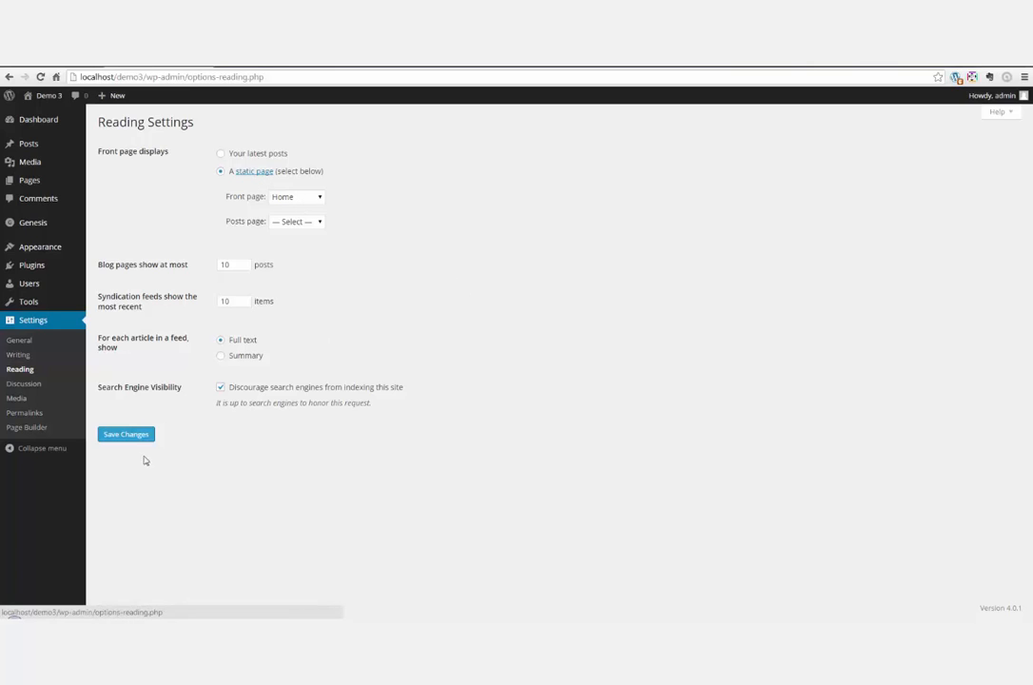
mouse_move(23, 385)
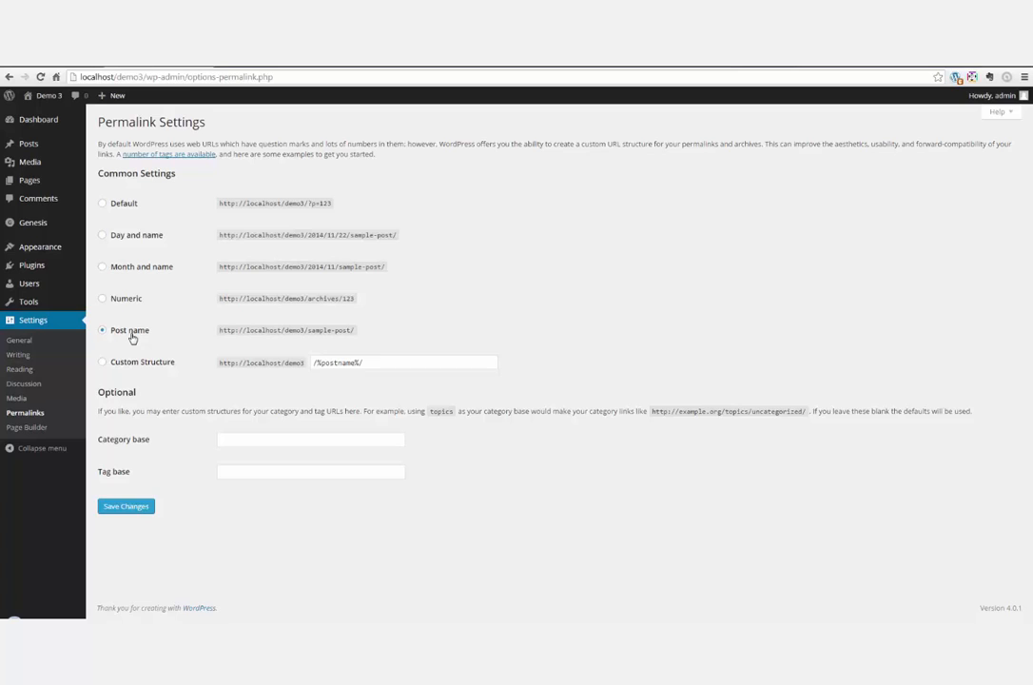
mouse_move(31, 266)
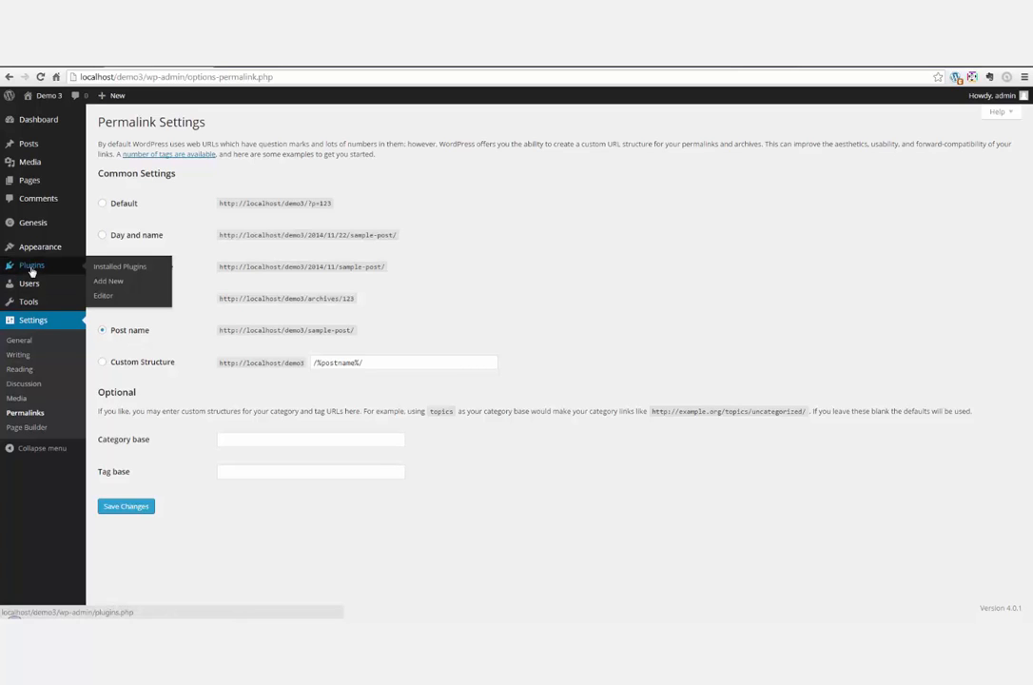
- Visit Installed Plugins on the way back to the All Pages list
click(31, 266)
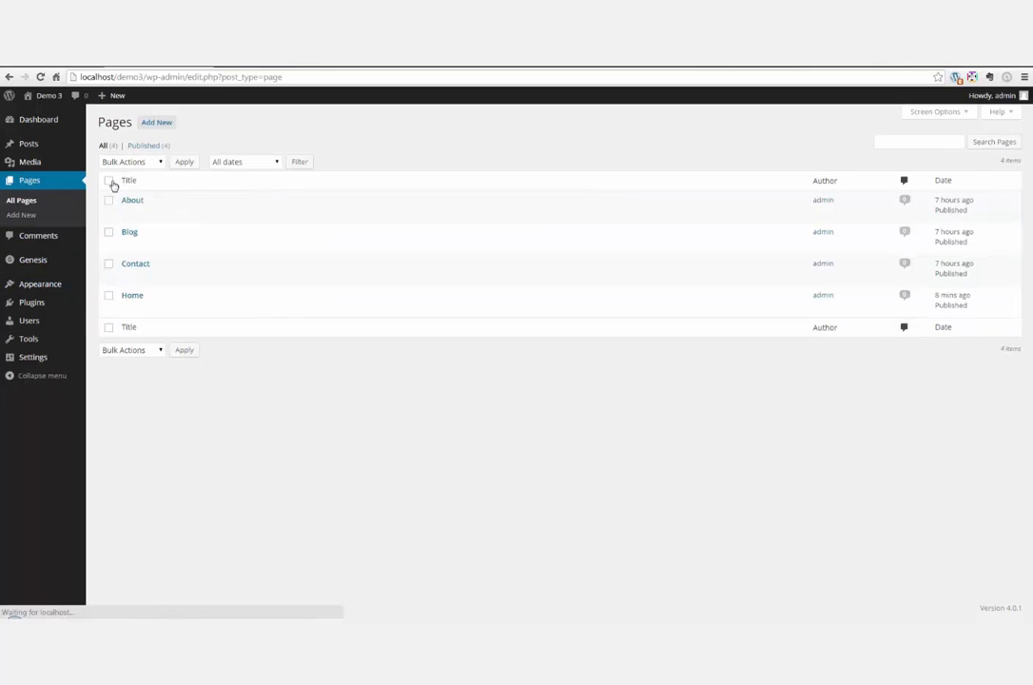
mouse_move(133, 295)
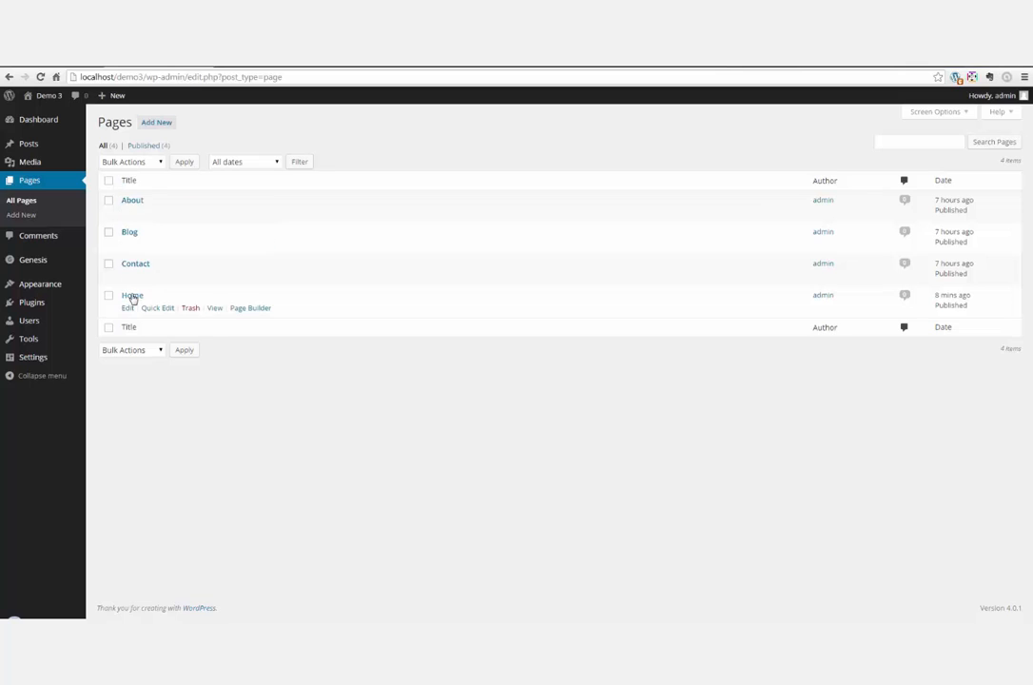
mouse_move(132, 295)
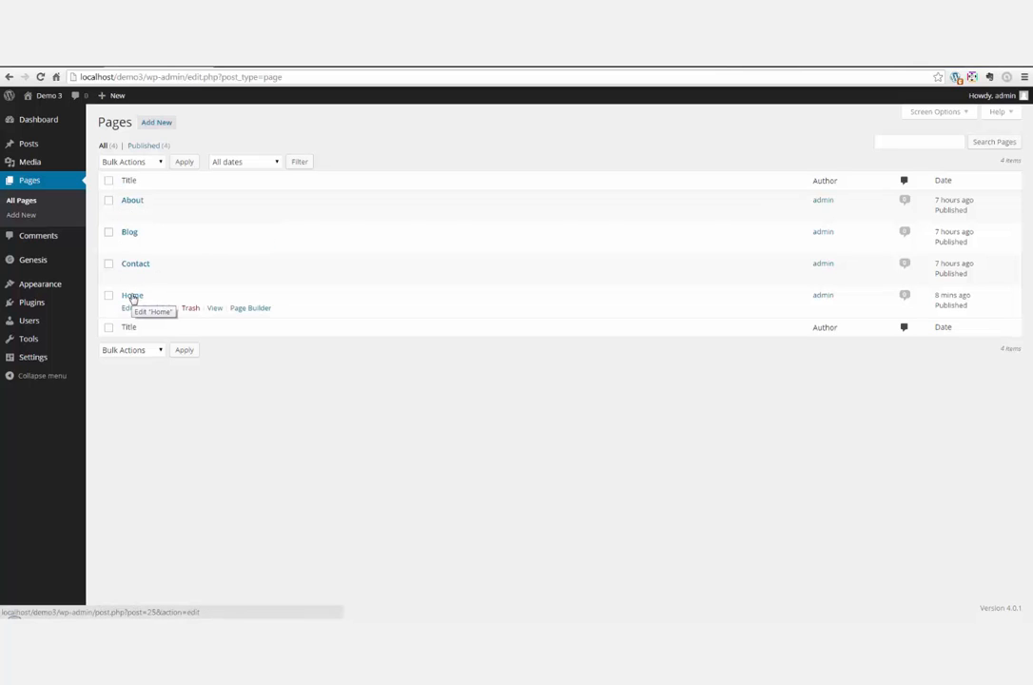
- Edit the Home page and pick a layout thumbnail under Layout Settings
click(131, 297)
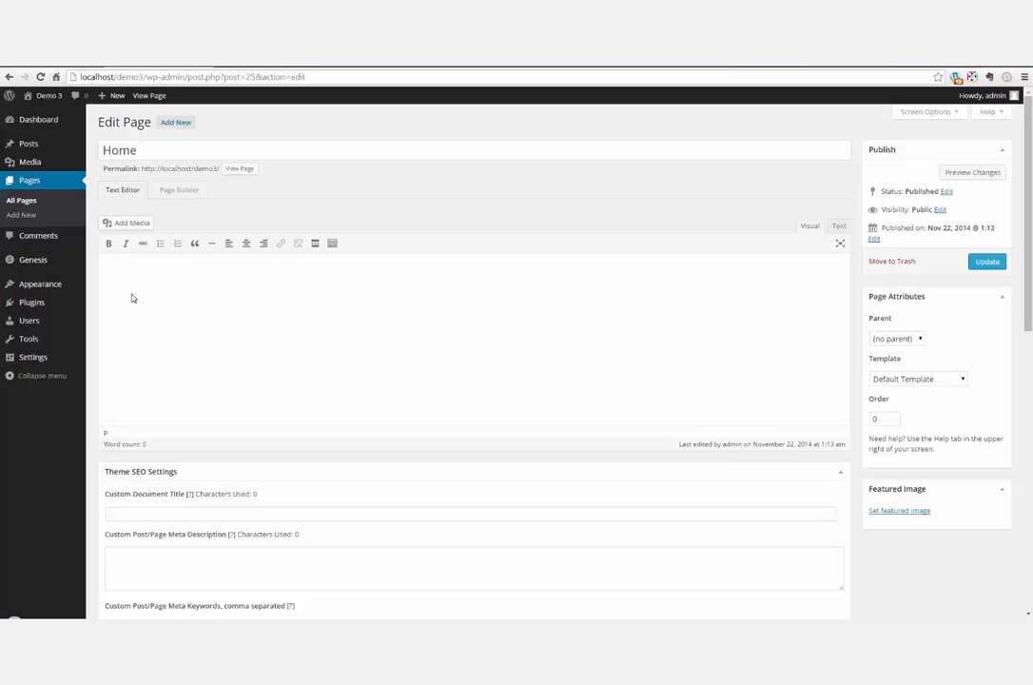
mouse_move(563, 350)
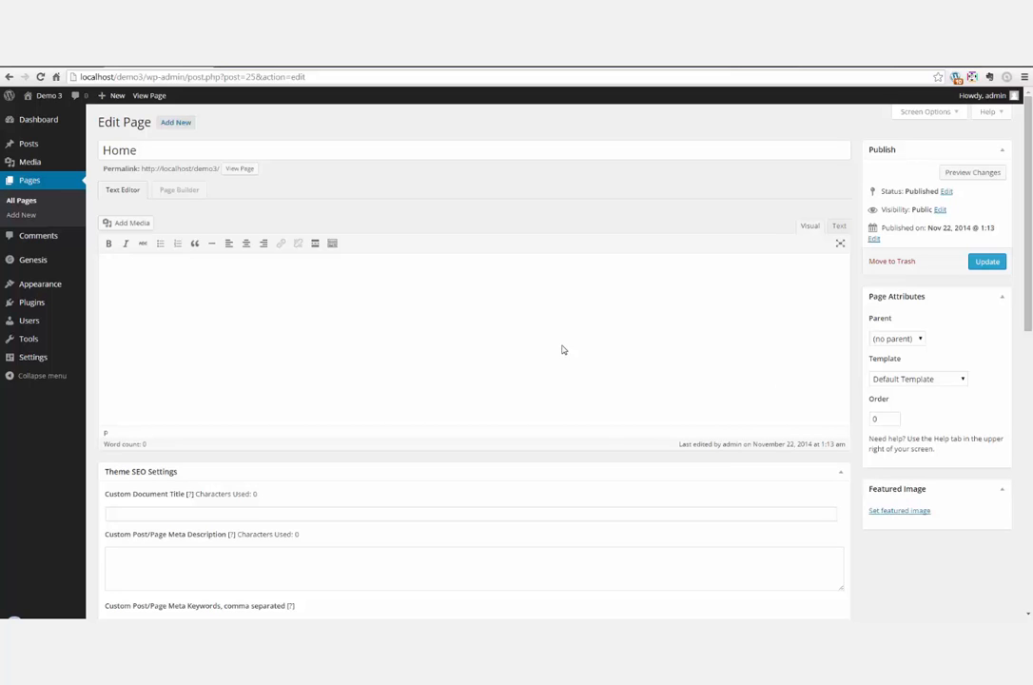
scroll(down, 3)
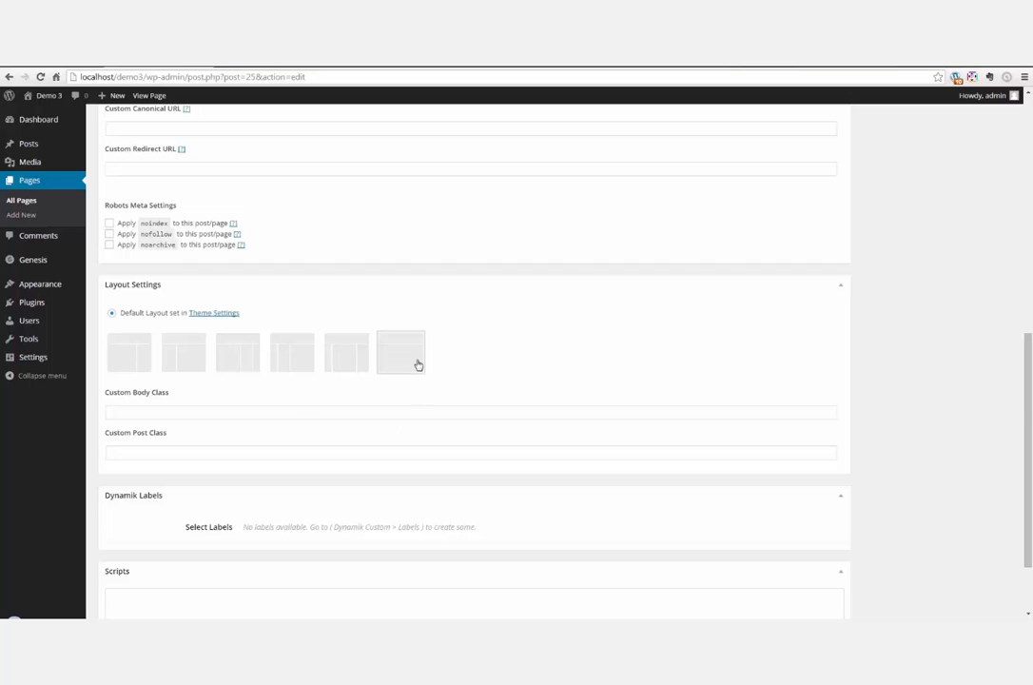
click(399, 350)
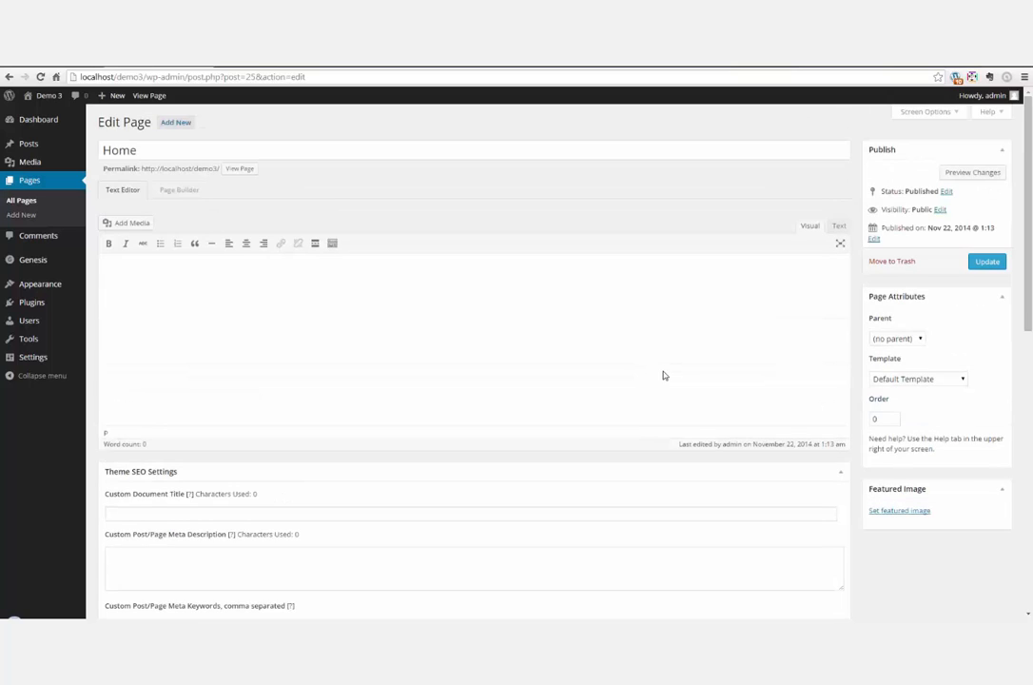
mouse_move(514, 347)
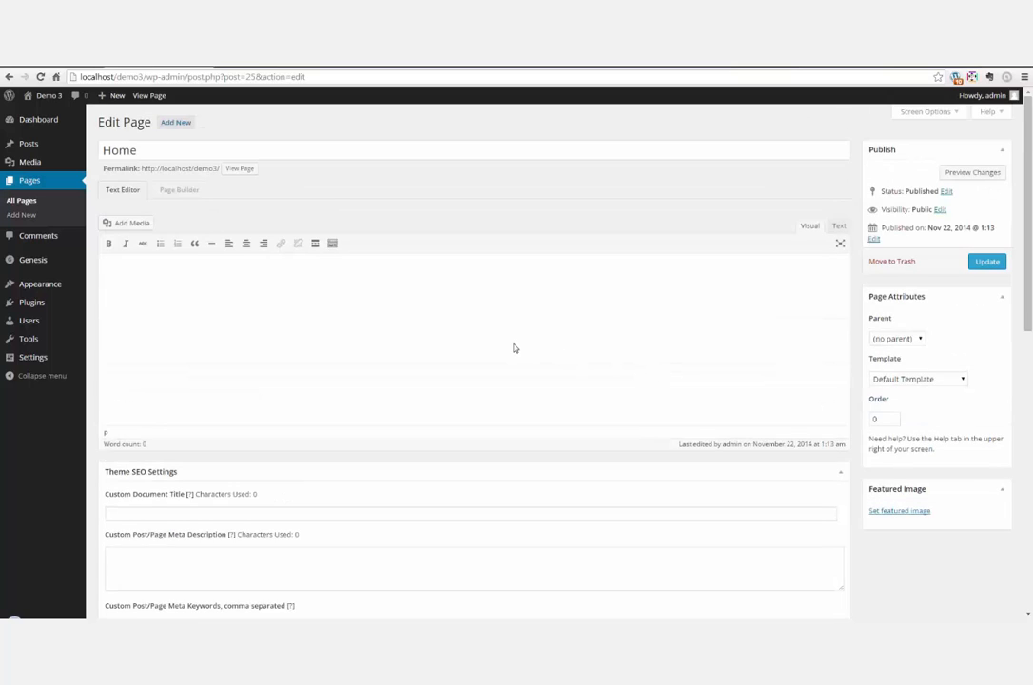
mouse_move(632, 342)
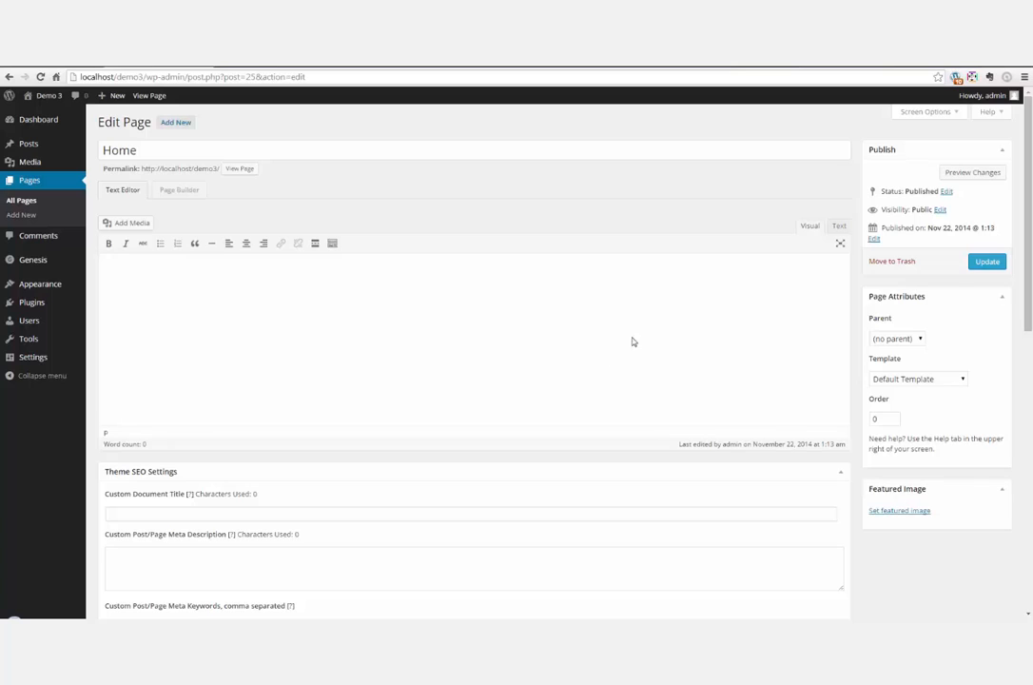
mouse_move(902, 381)
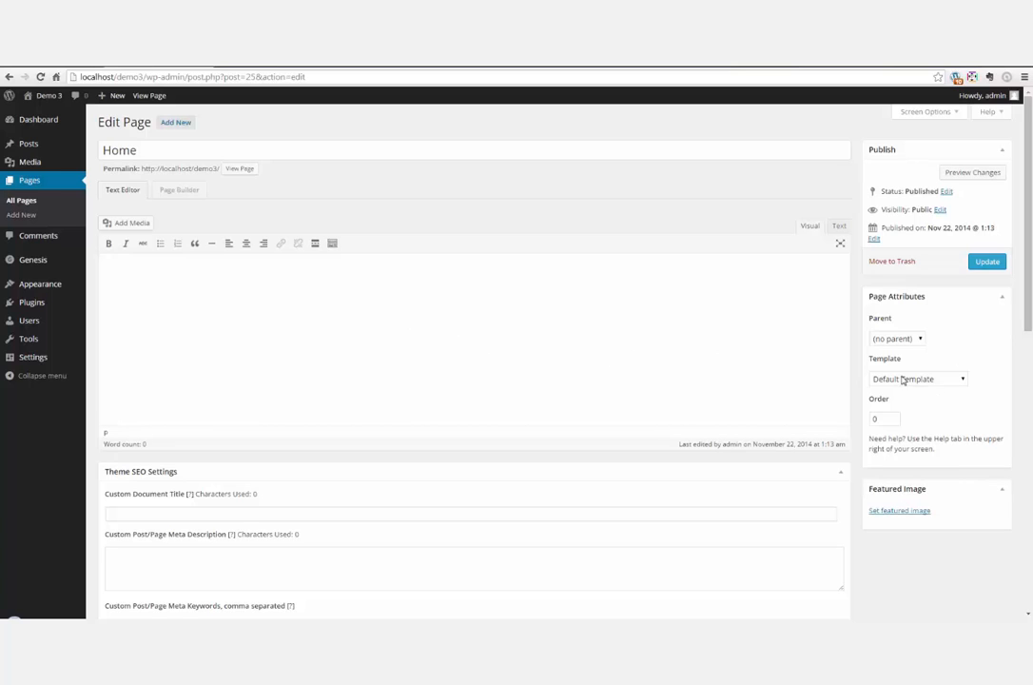
- Set the Home page template to Beaver Builder and update the page
click(917, 379)
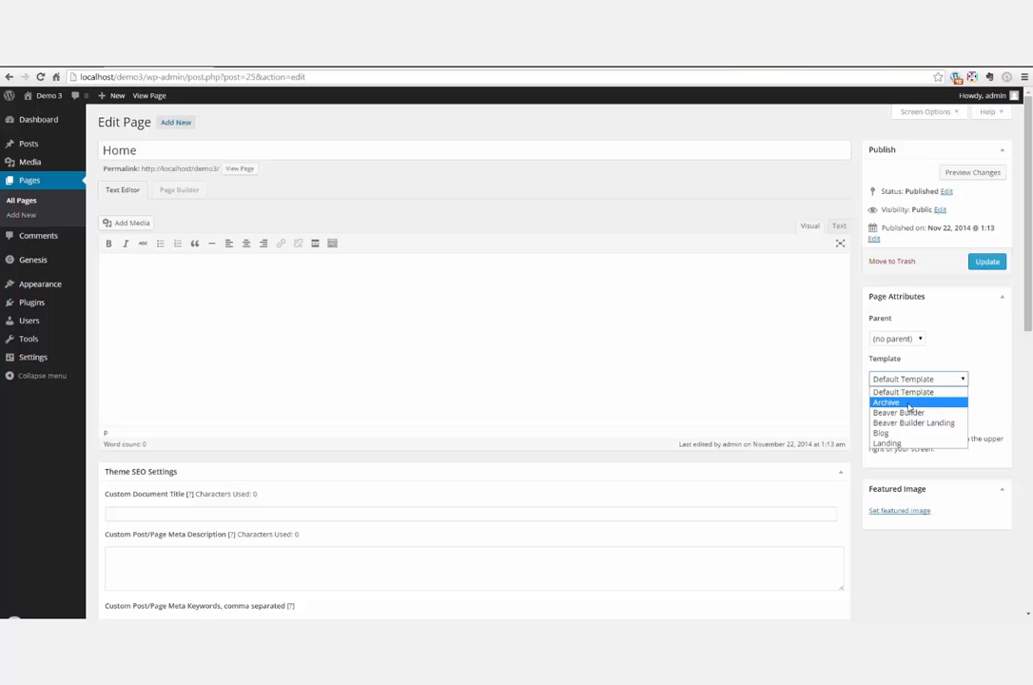
click(898, 411)
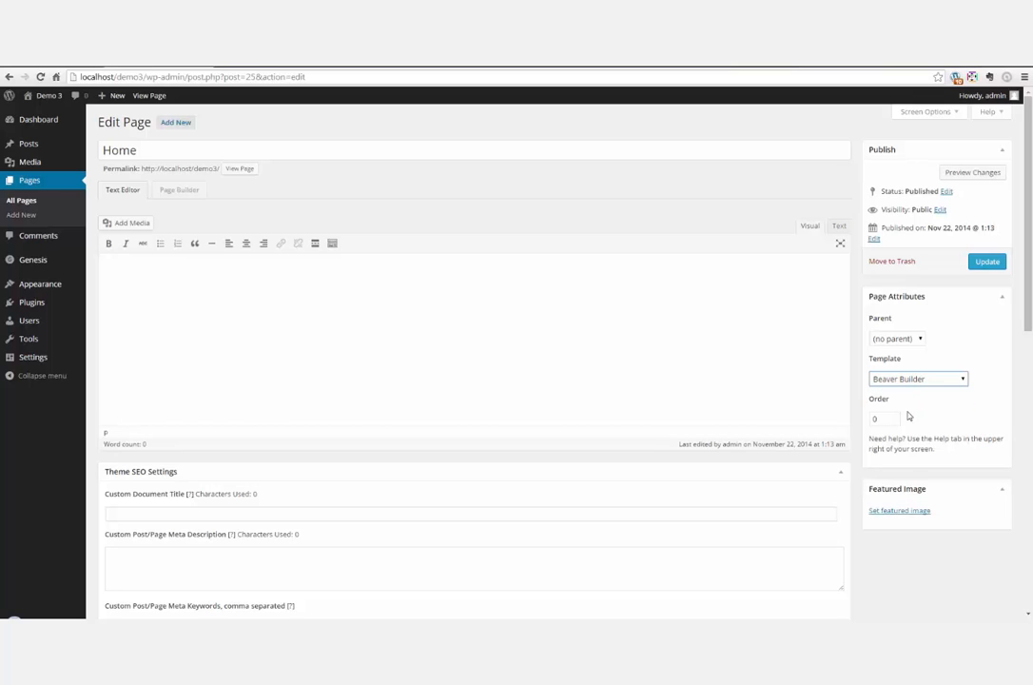
mouse_move(908, 414)
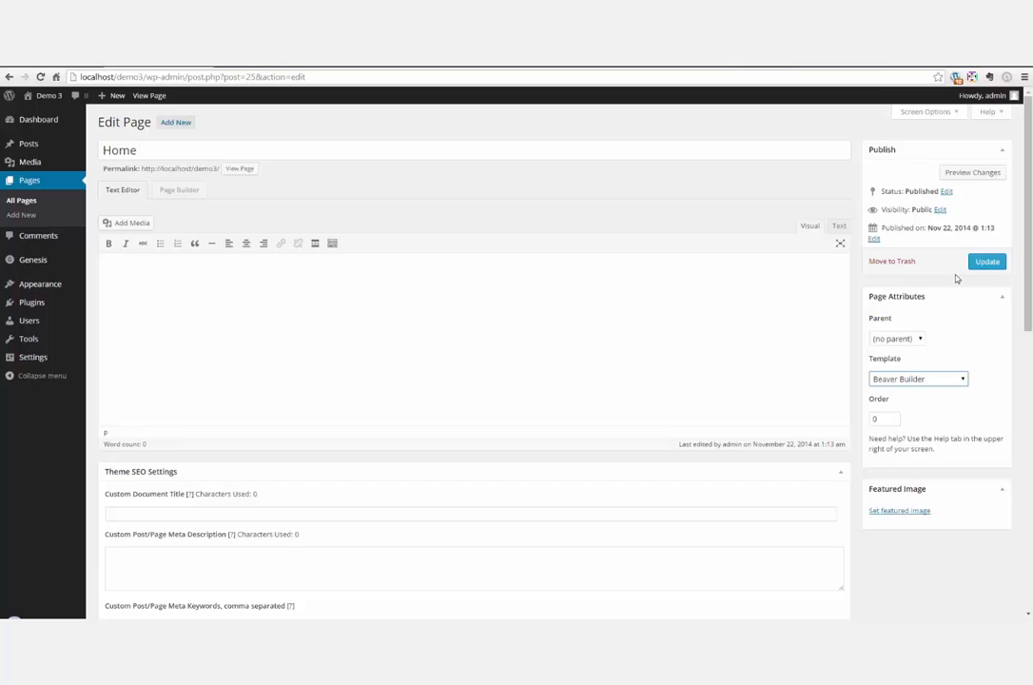
mouse_move(951, 270)
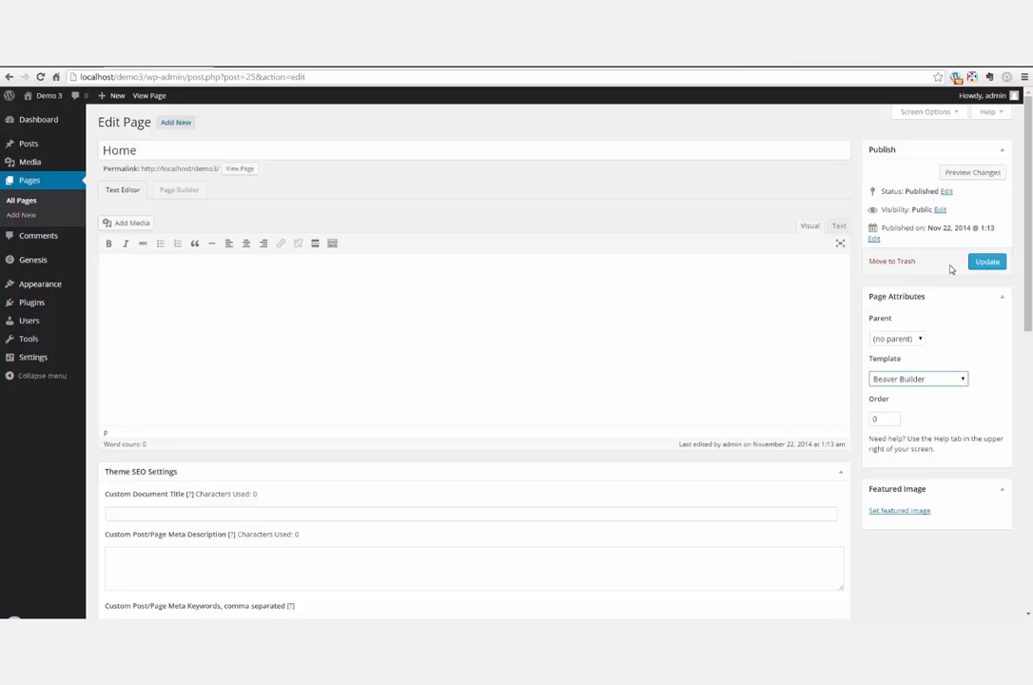
mouse_move(927, 393)
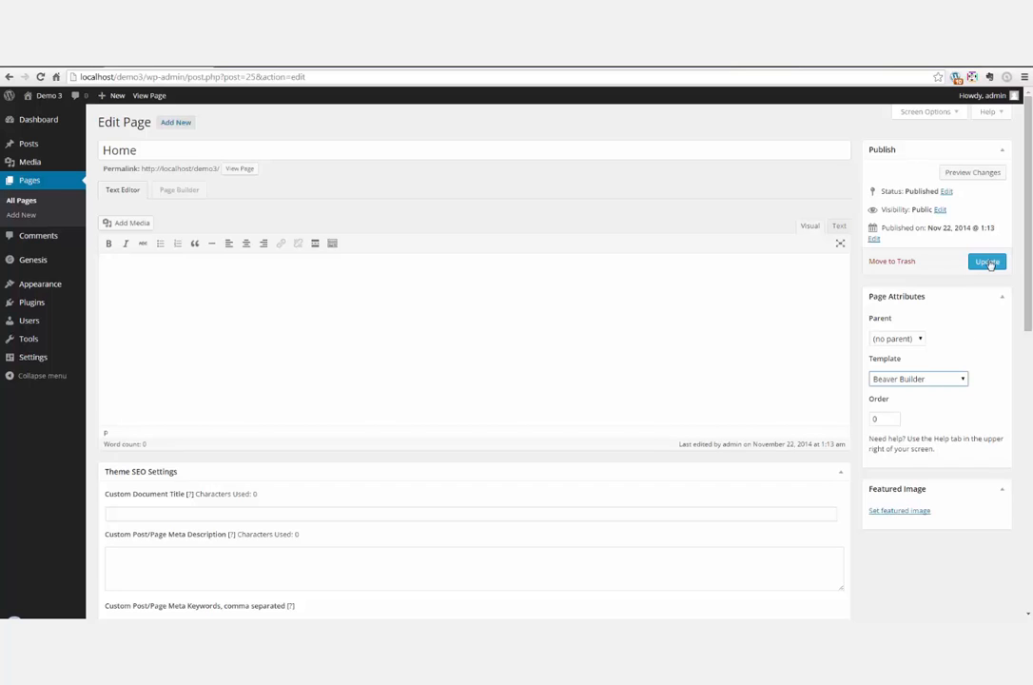
click(986, 263)
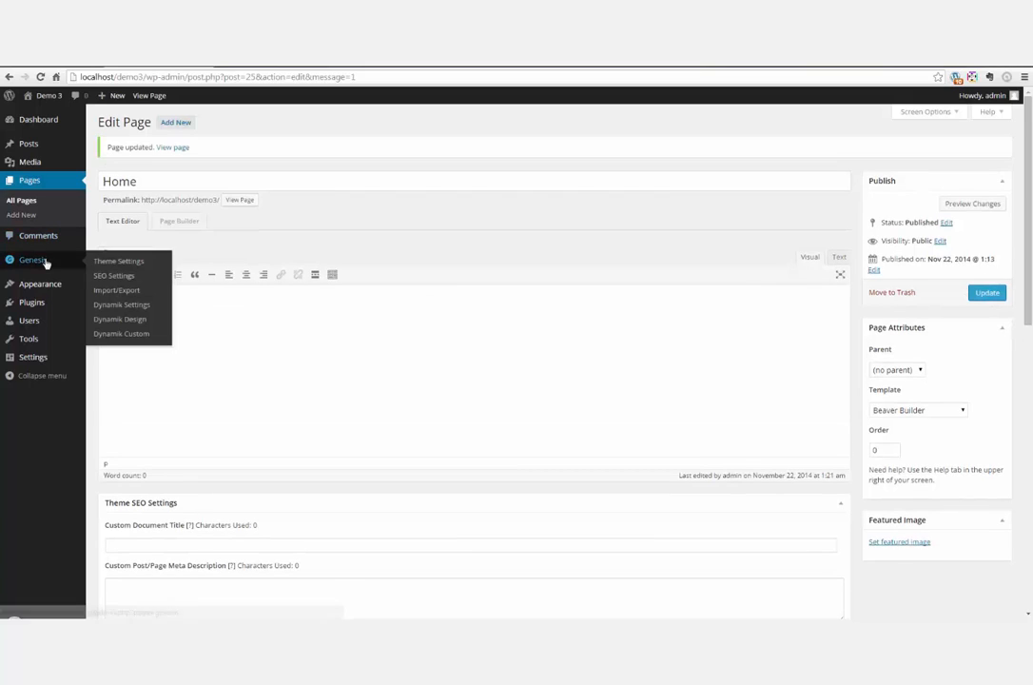
- Review the custom page templates under Genesis > Dynamik Custom
click(122, 333)
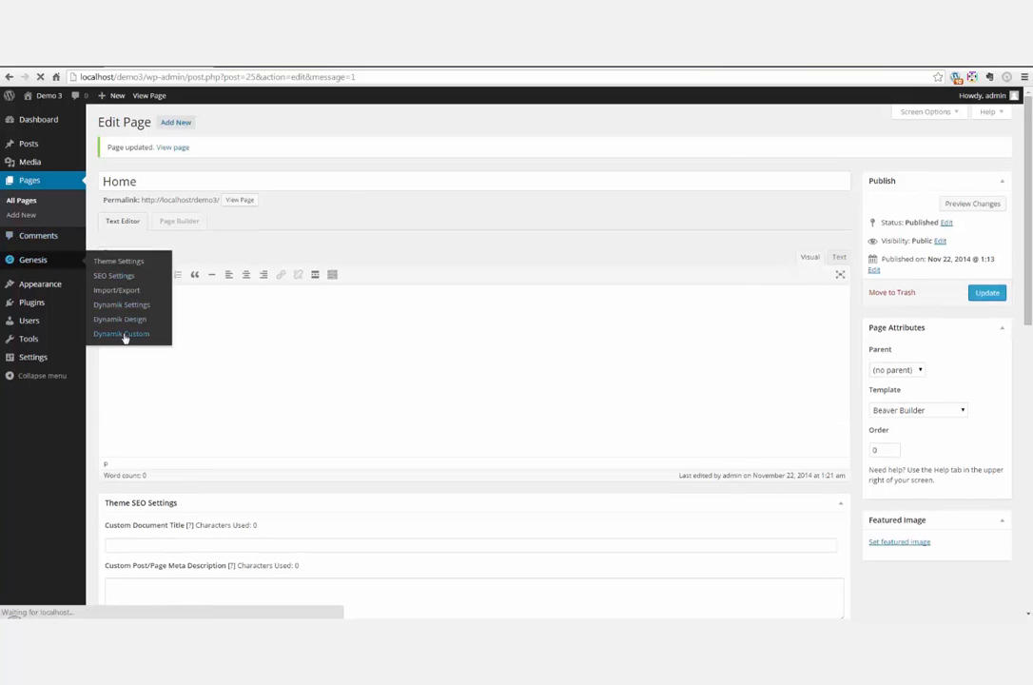
click(122, 333)
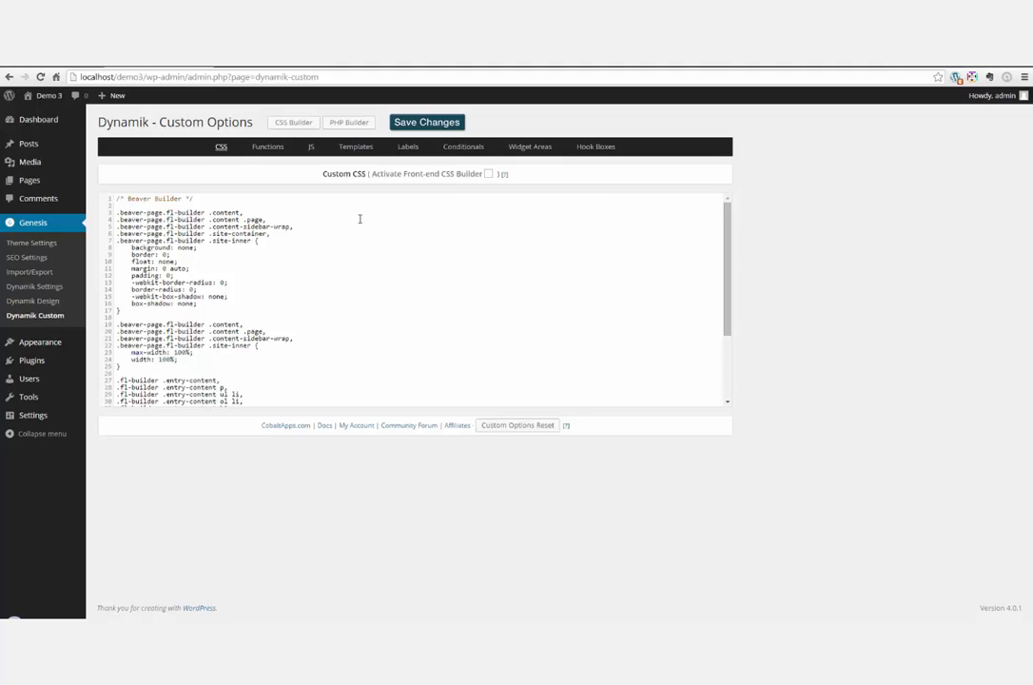
mouse_move(358, 228)
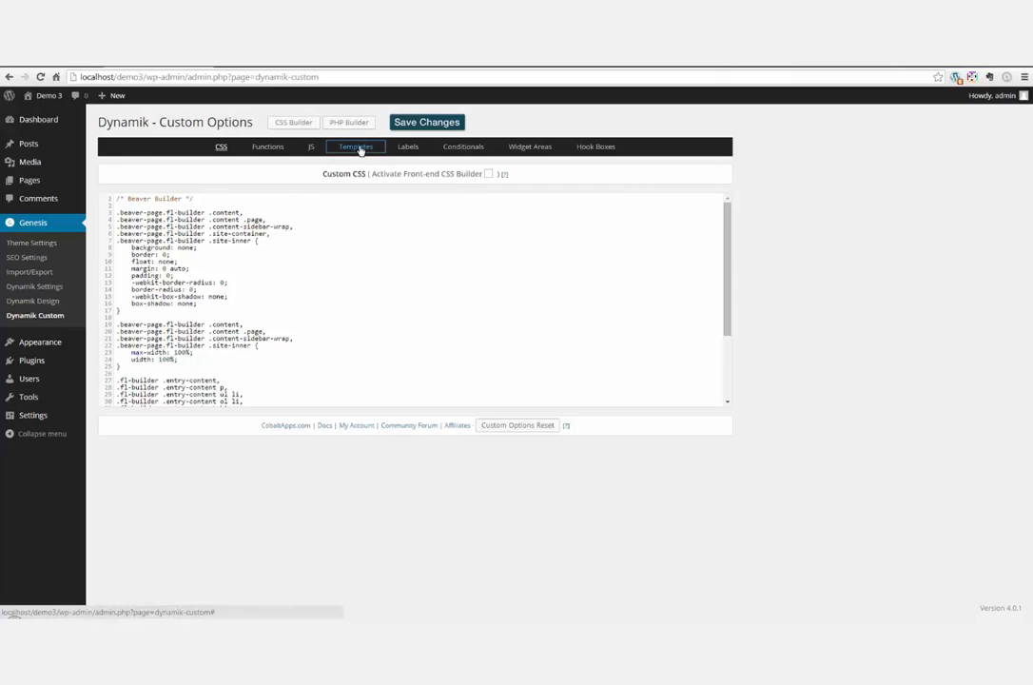
click(354, 144)
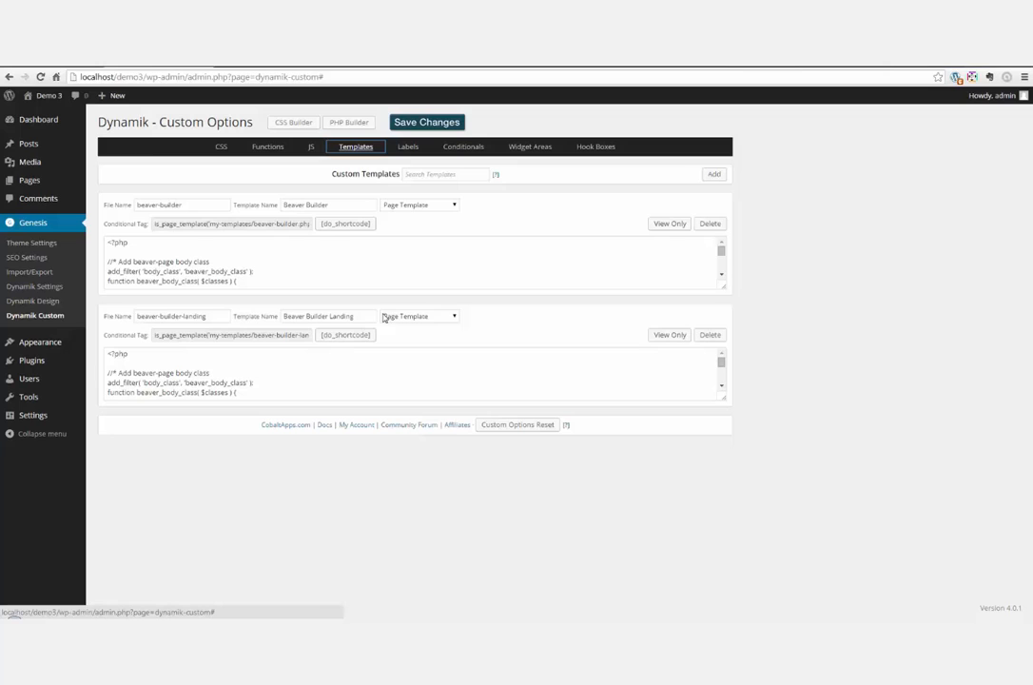
mouse_move(389, 202)
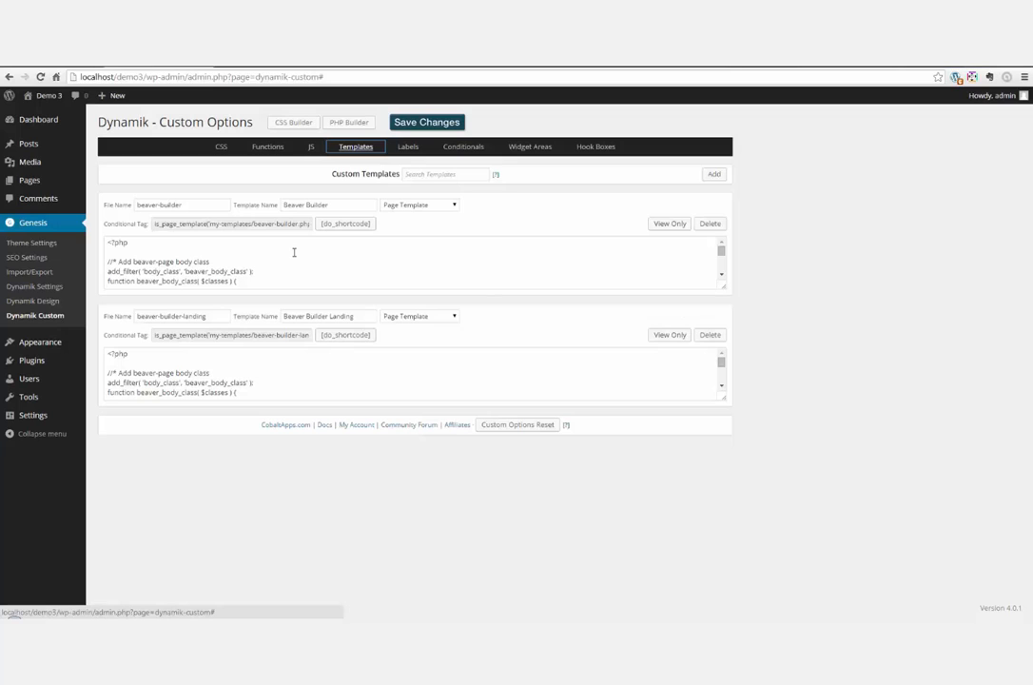
mouse_move(31, 179)
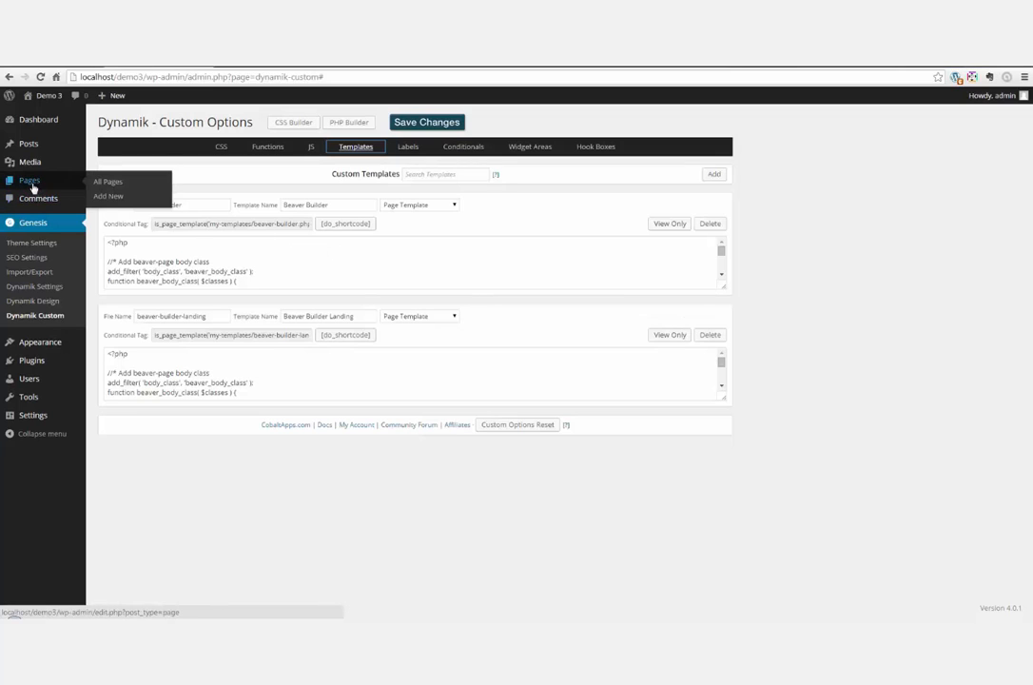
- Return to All Pages and launch Page Builder for the Home page
click(107, 183)
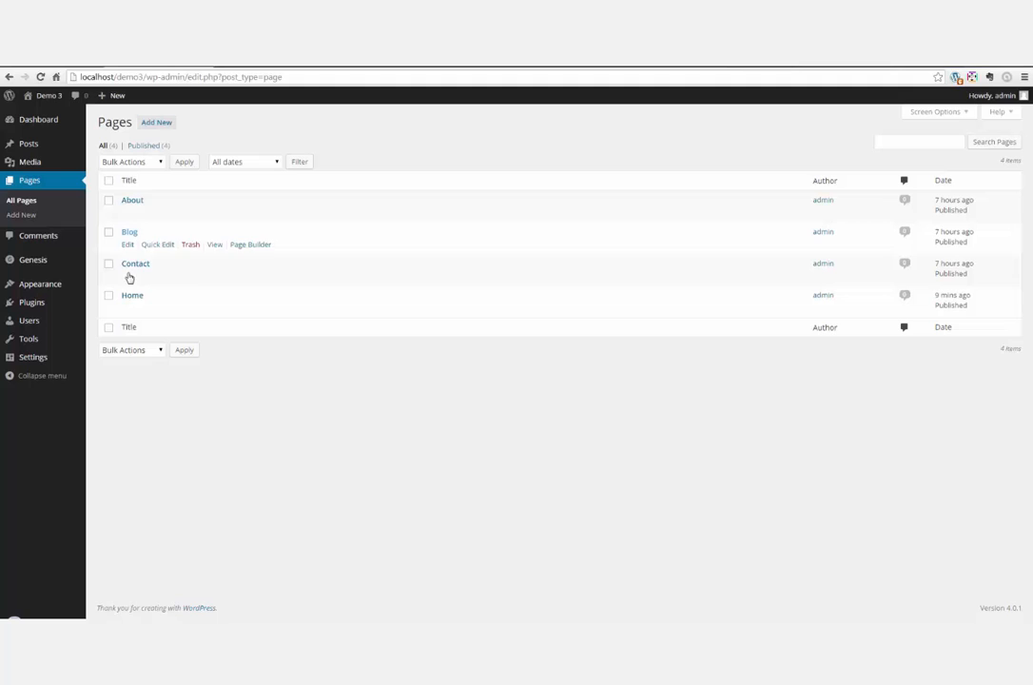
mouse_move(245, 314)
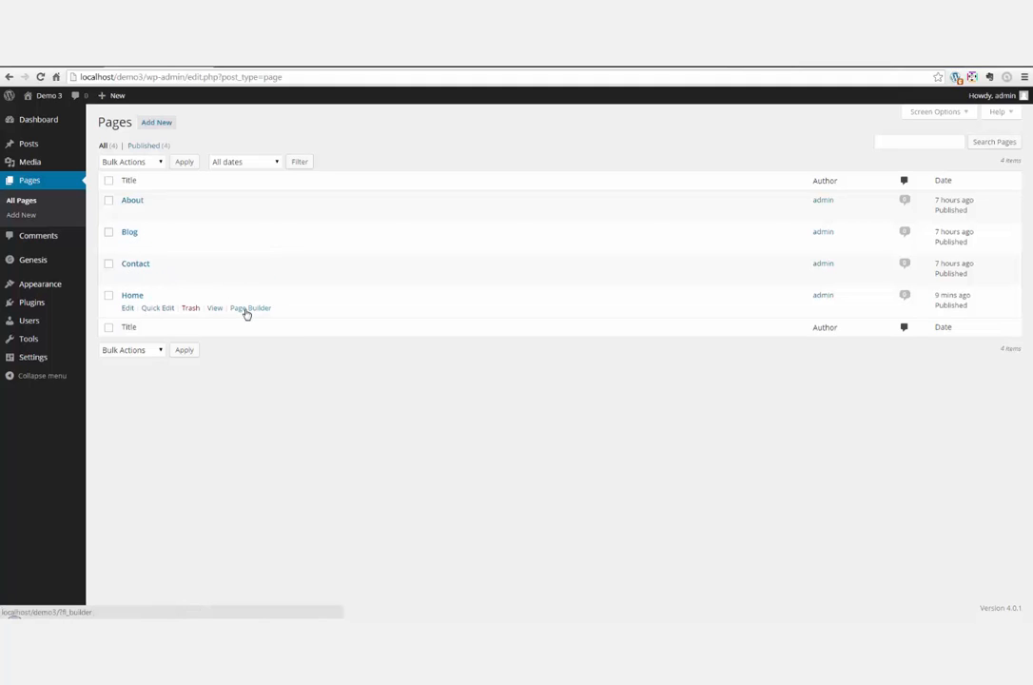
click(251, 308)
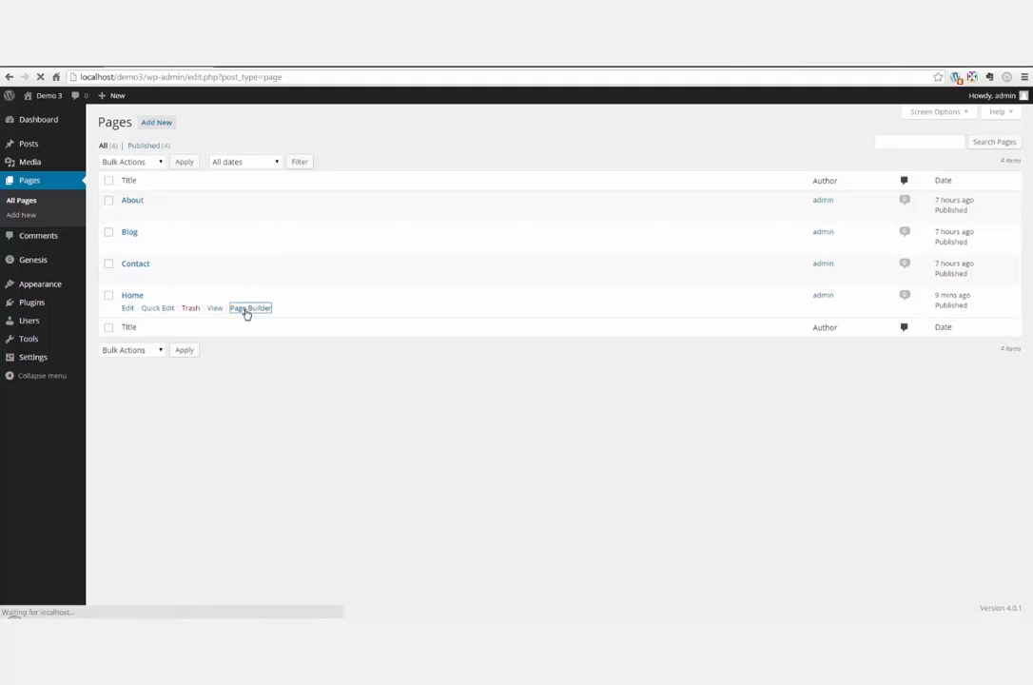
- Apply the Scroller home page template and publish via Done
click(251, 309)
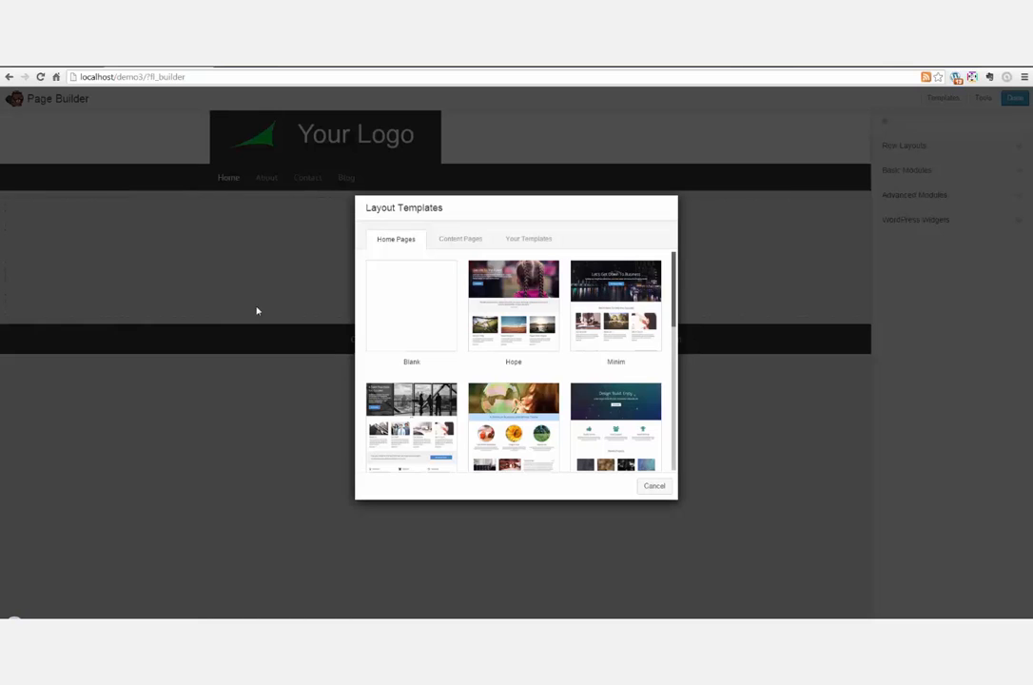
scroll(down, 3)
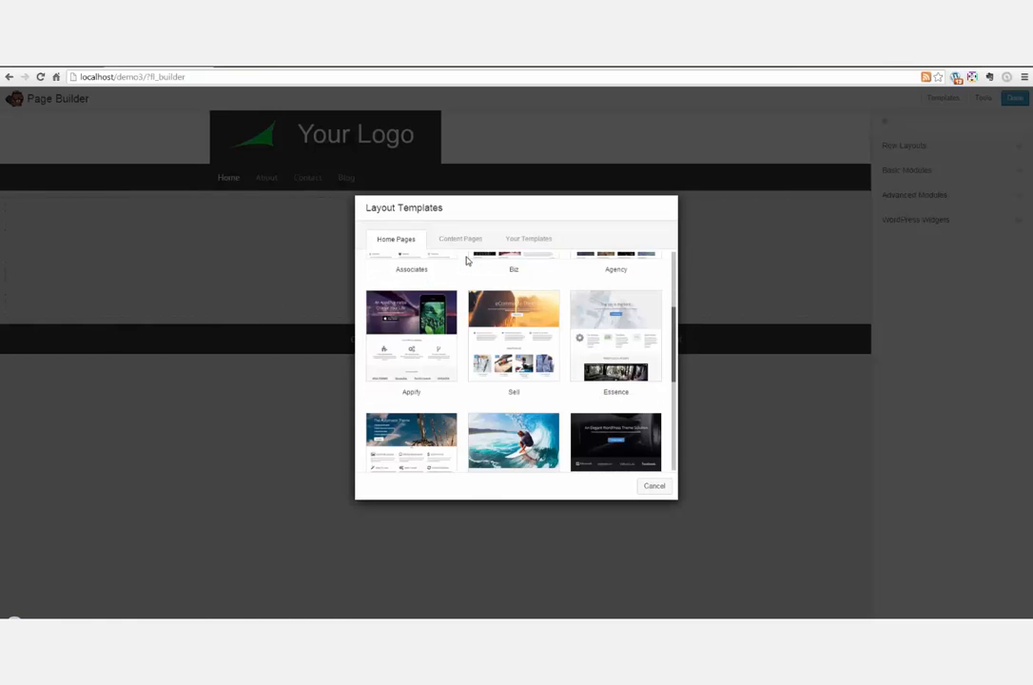
scroll(down, 3)
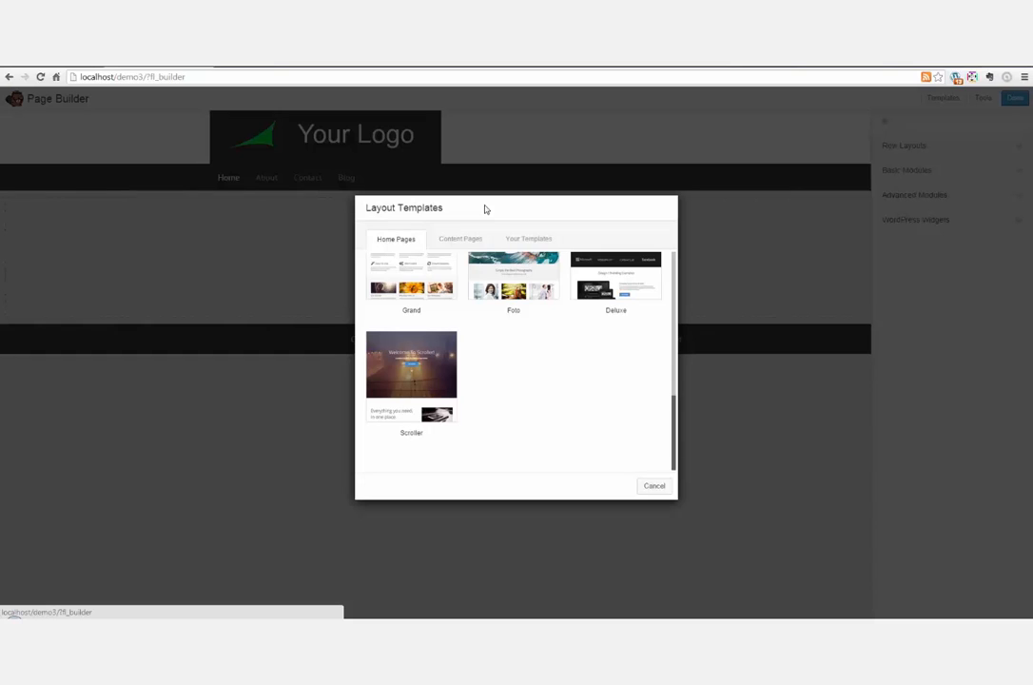
mouse_move(510, 392)
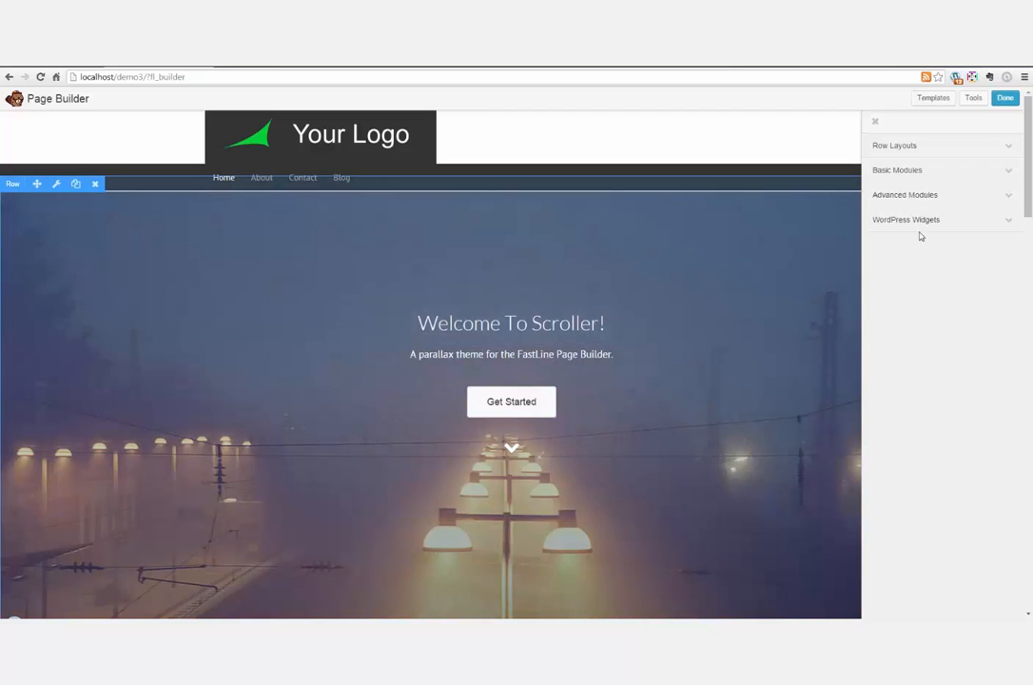
click(1005, 99)
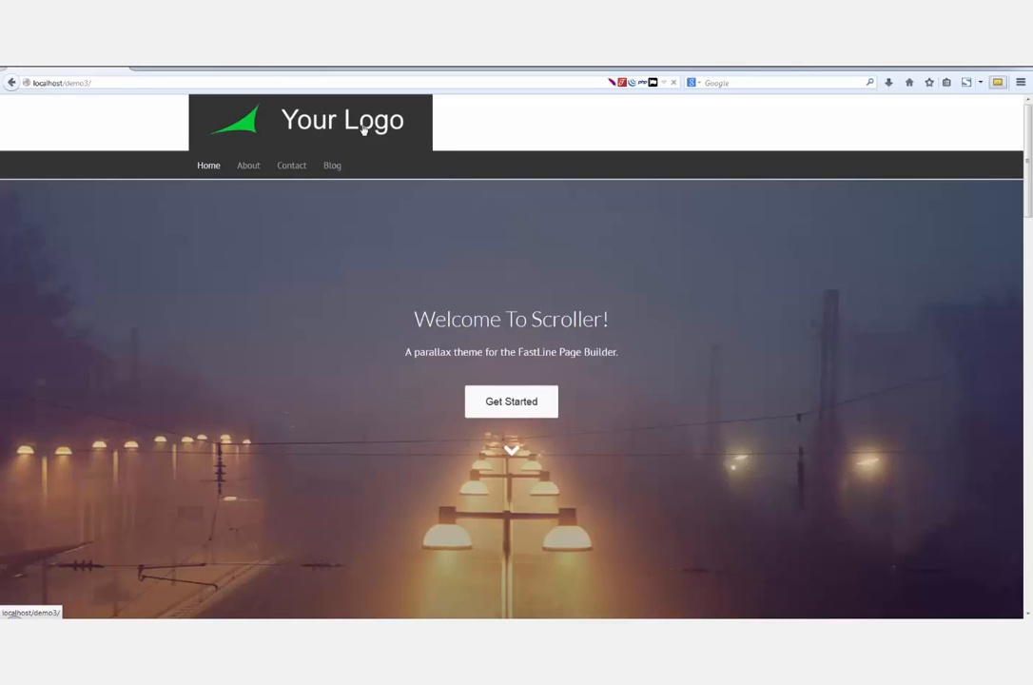
scroll(down, 3)
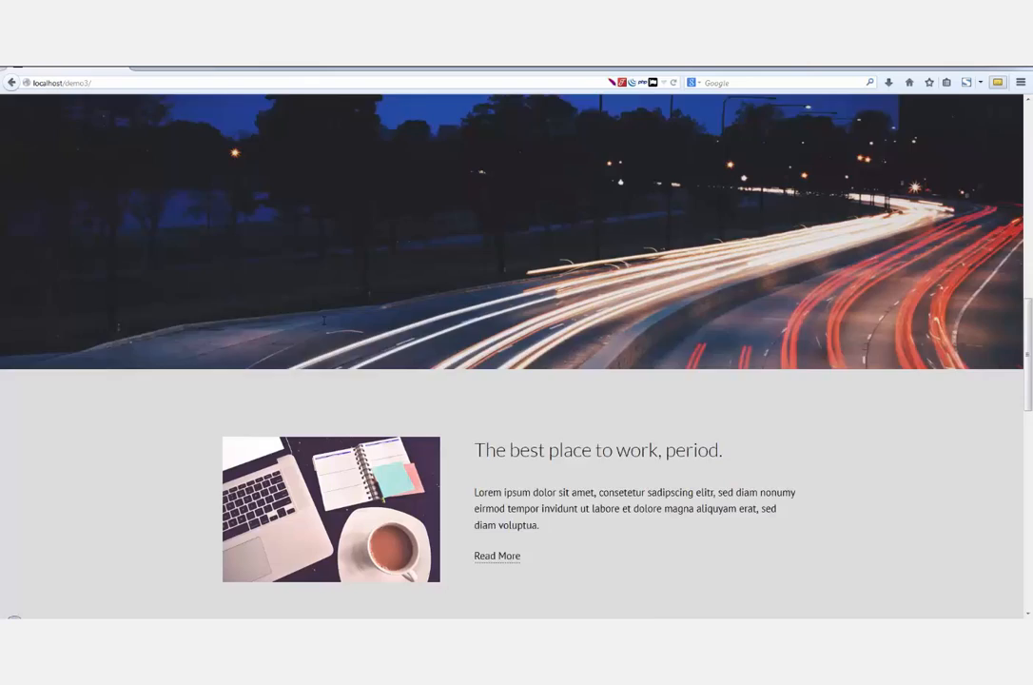
scroll(down, 3)
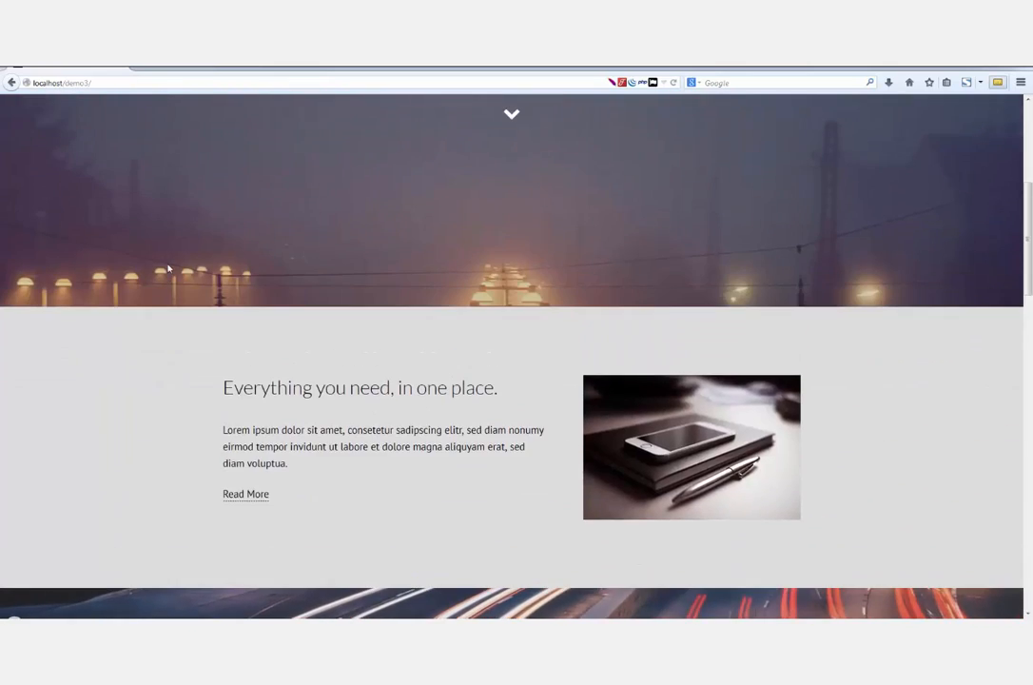
scroll(up, 3)
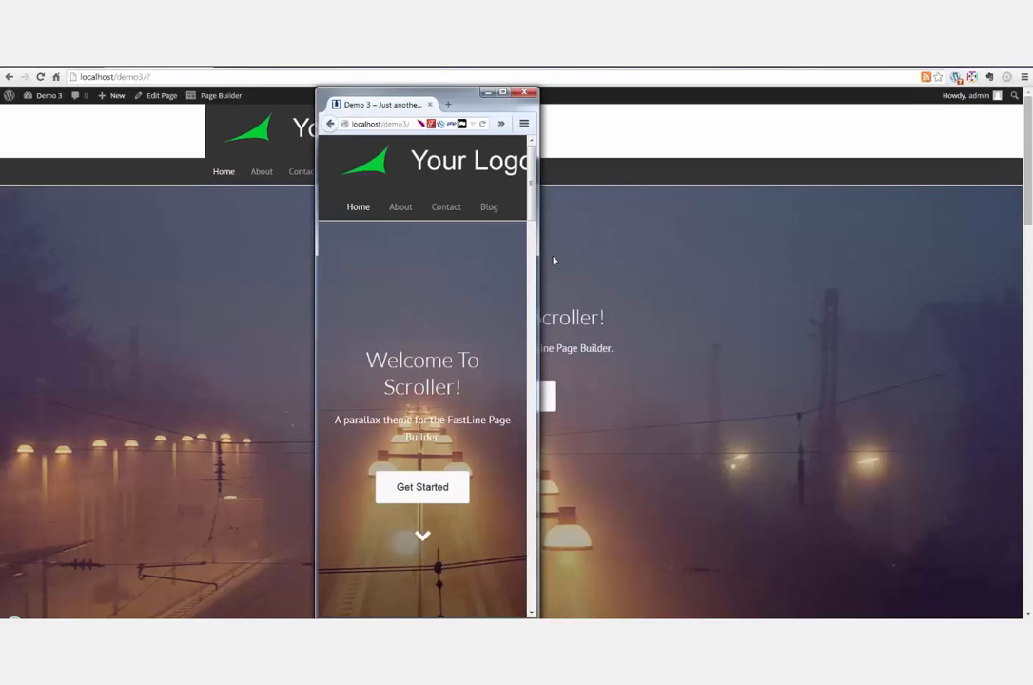
scroll(down, 3)
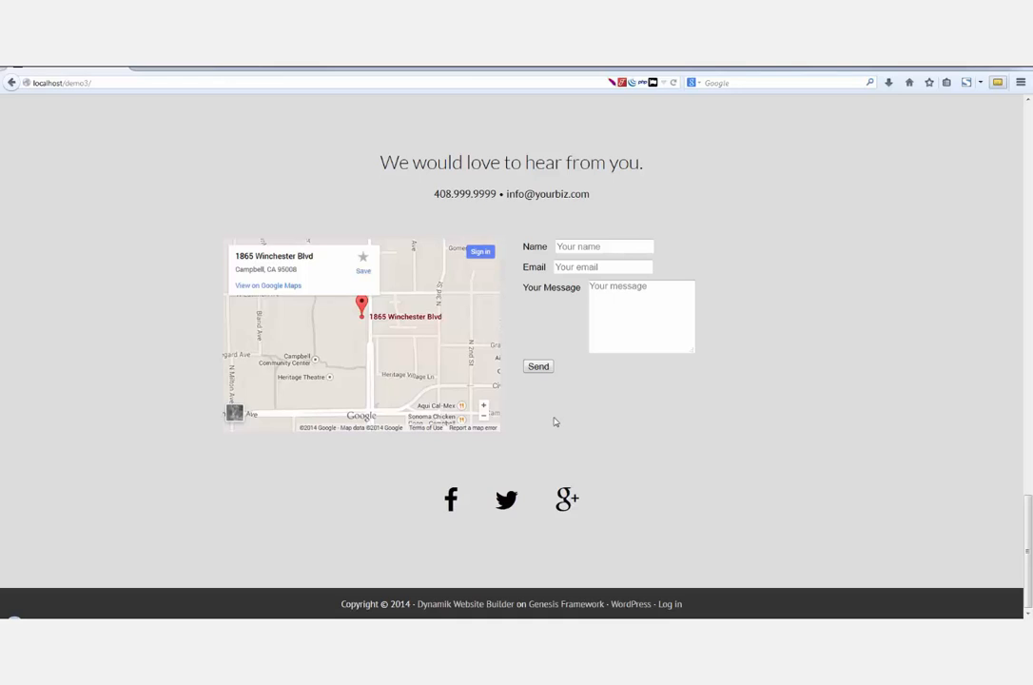
mouse_move(629, 480)
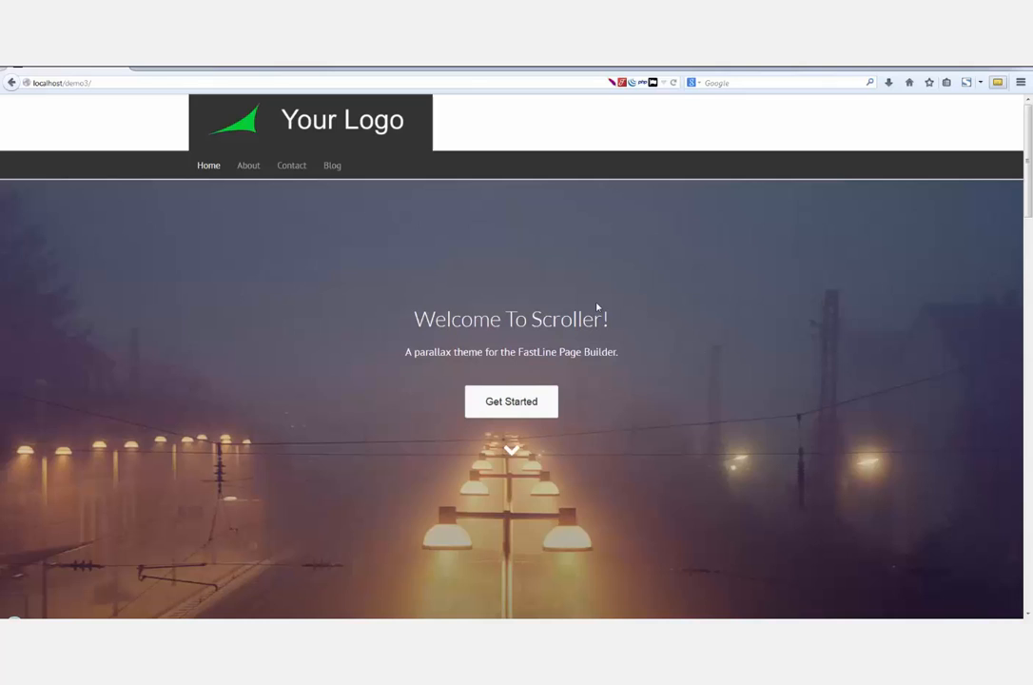
mouse_move(559, 142)
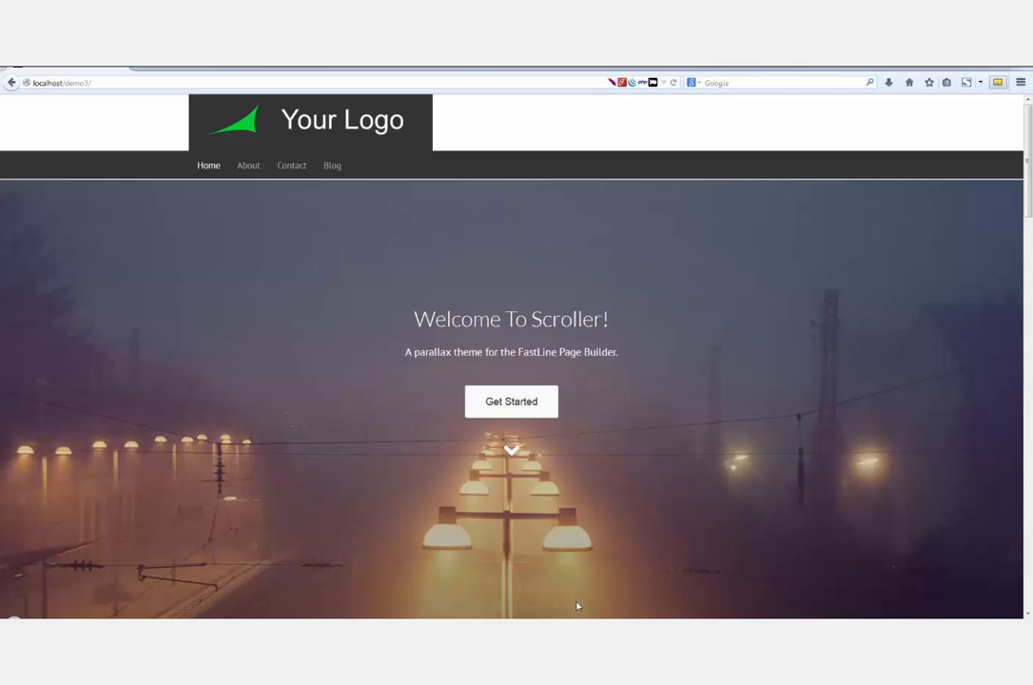
mouse_move(672, 597)
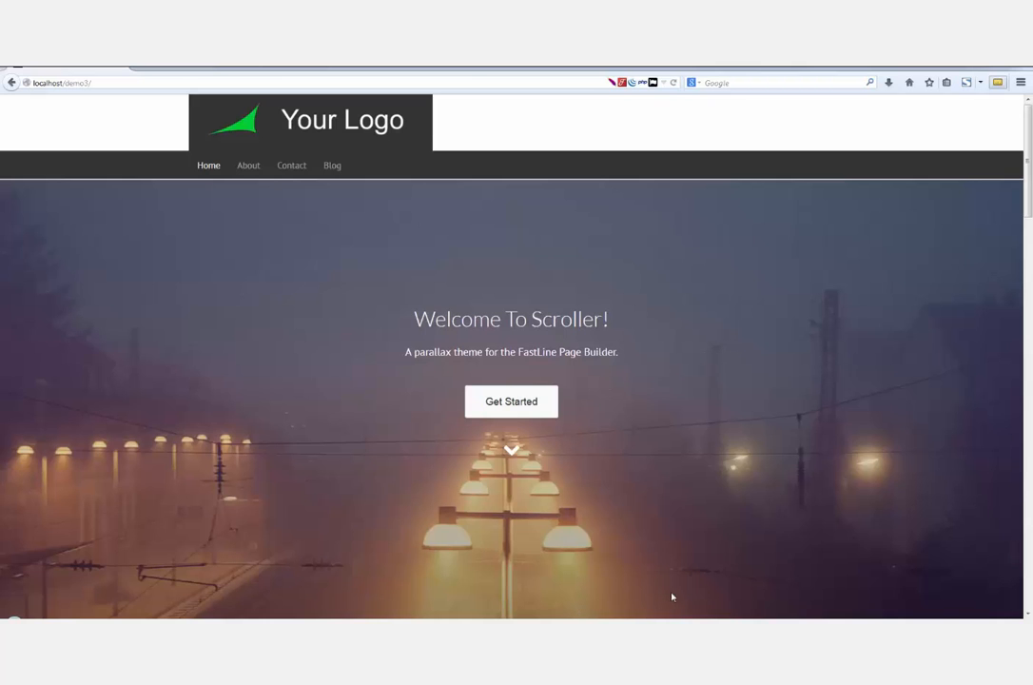